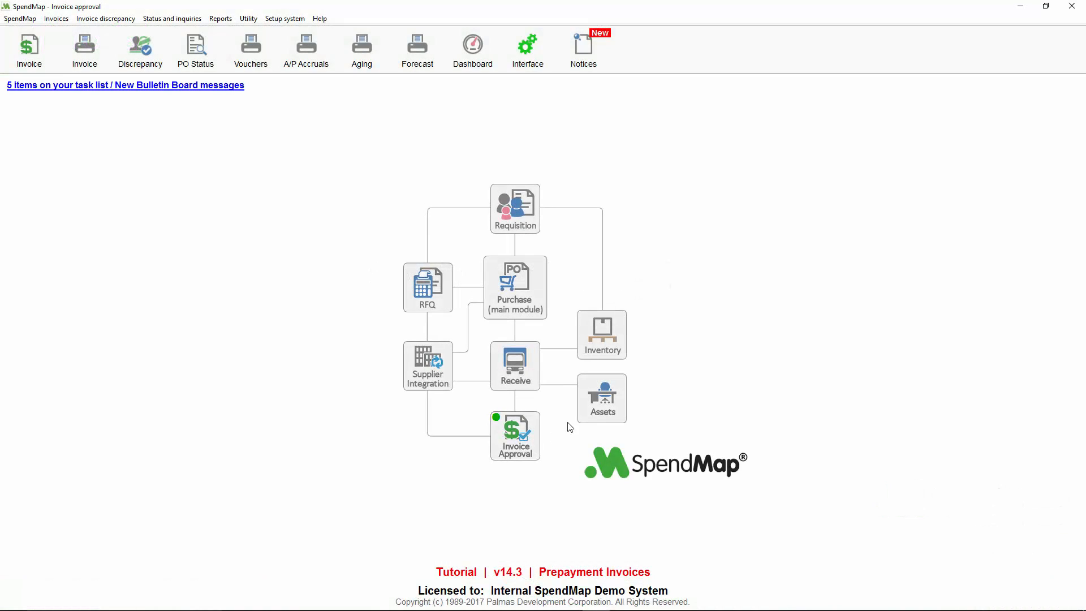
- Set the invoice prepayment option to 'Prepayments do NOT require any approval' in Invoice options
left_click(284, 18)
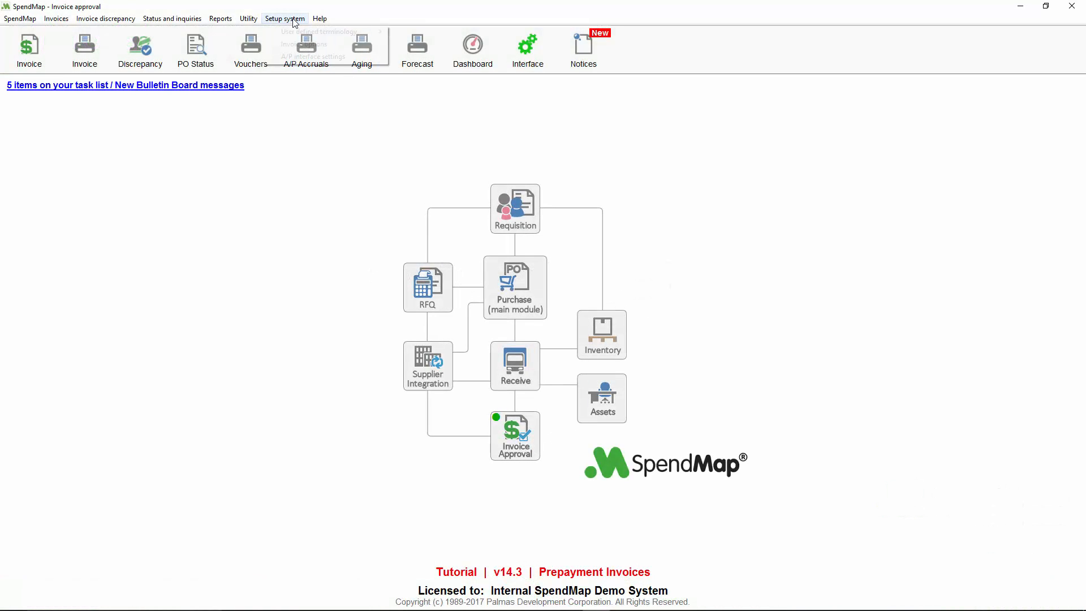
left_click(308, 43)
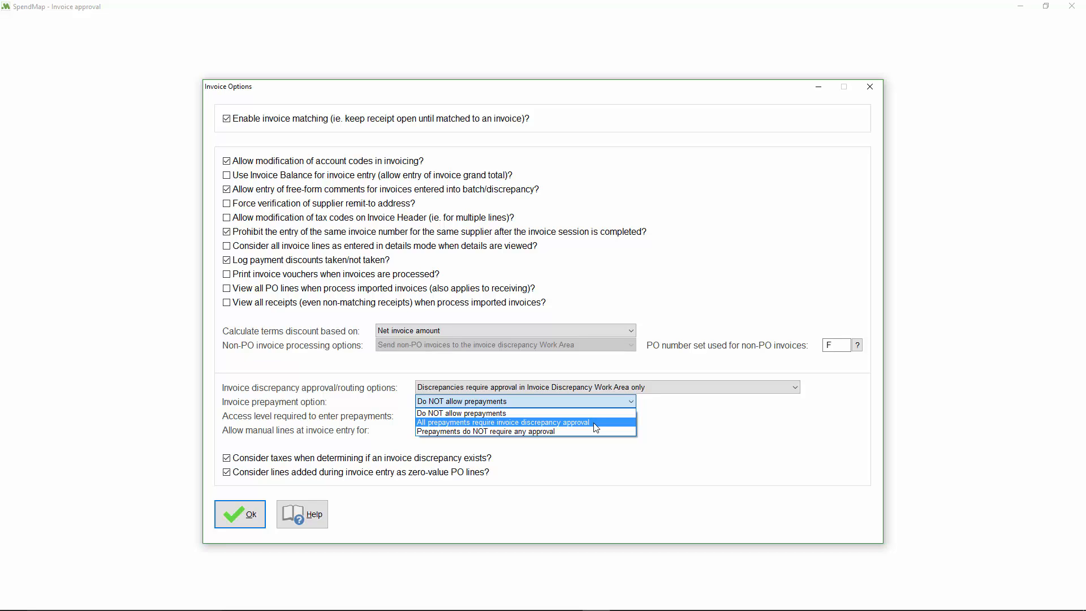
mouse_move(590, 430)
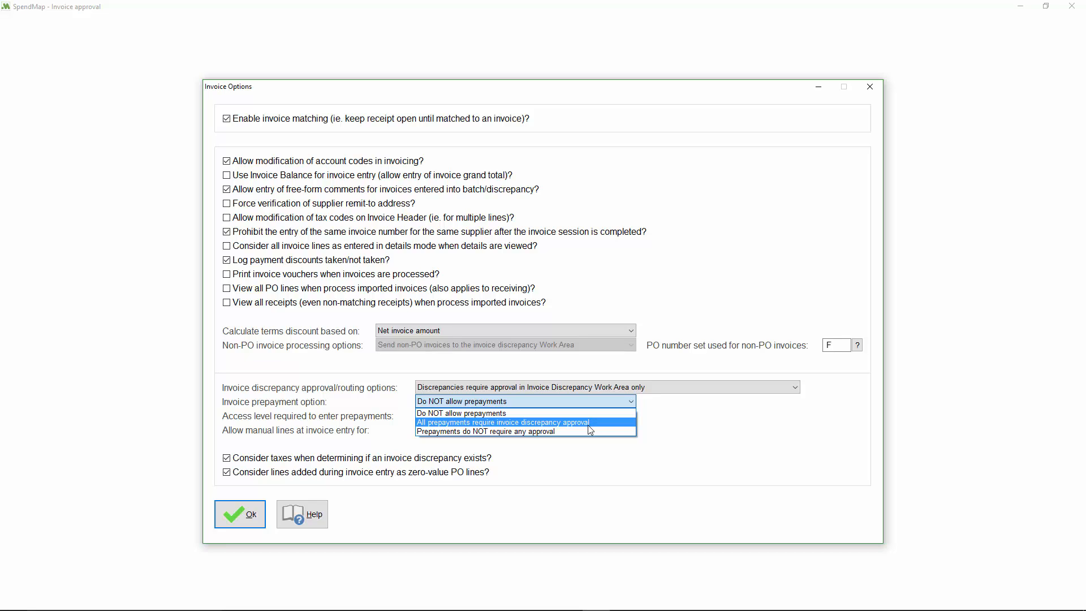
left_click(487, 431)
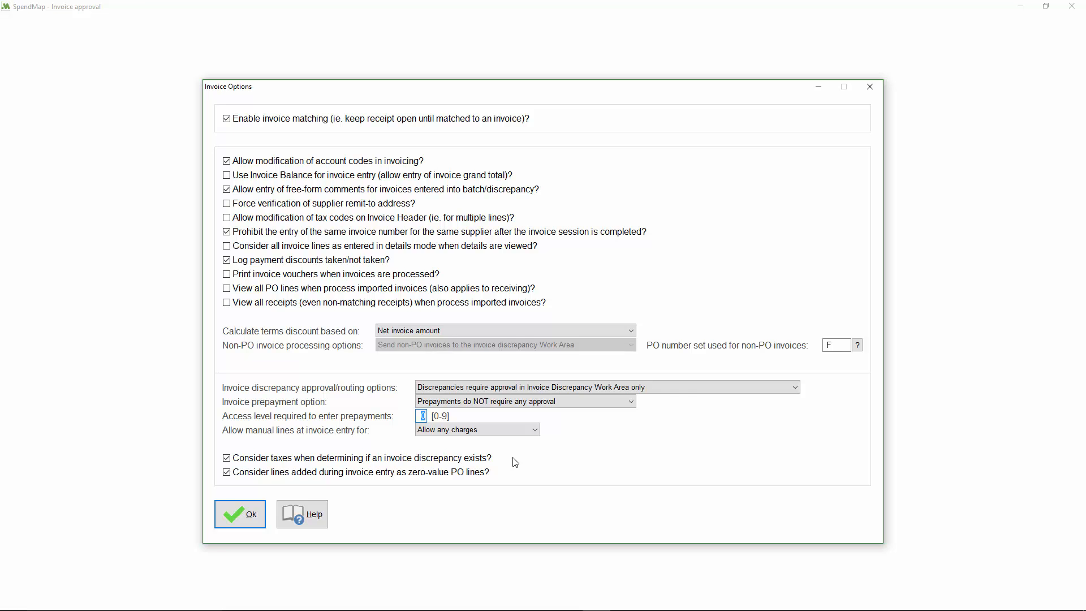
left_click(239, 514)
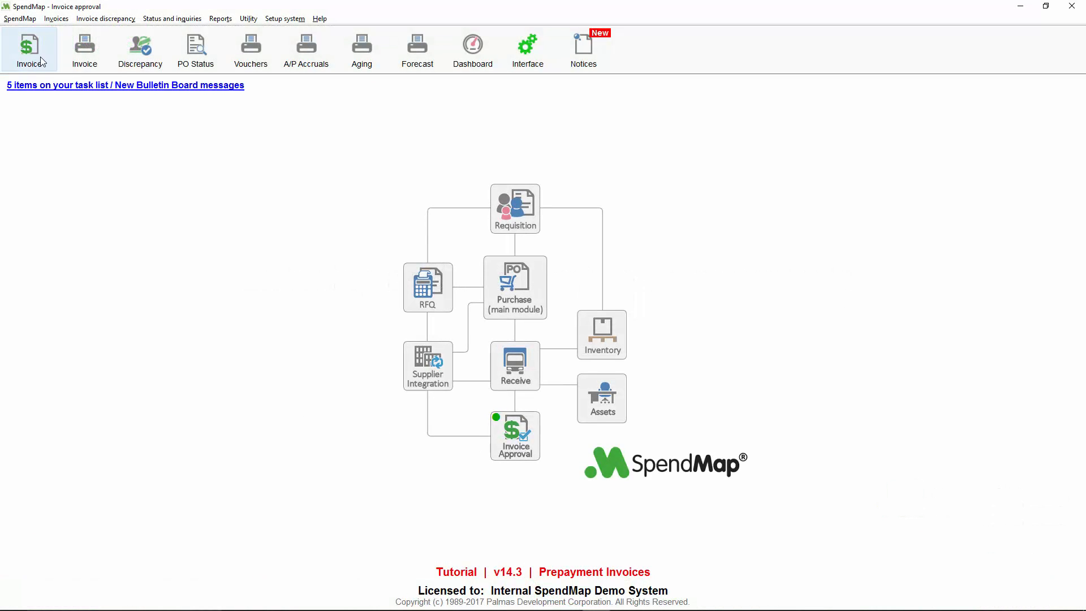
- Start a new invoice PRE123 dated 01/13/17 in the Invoice Work Area
left_click(29, 49)
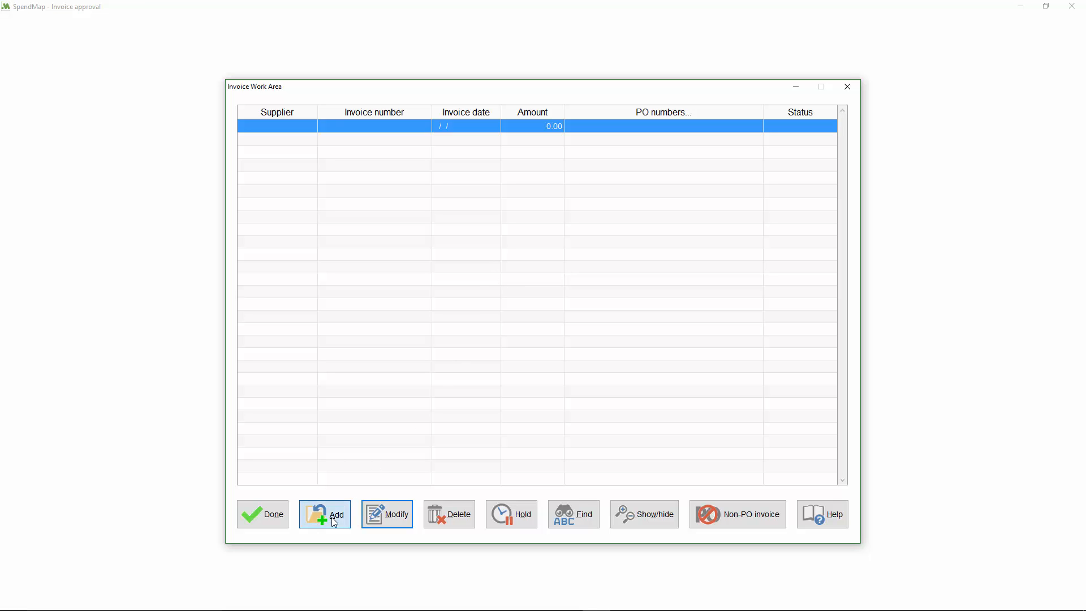
left_click(324, 514)
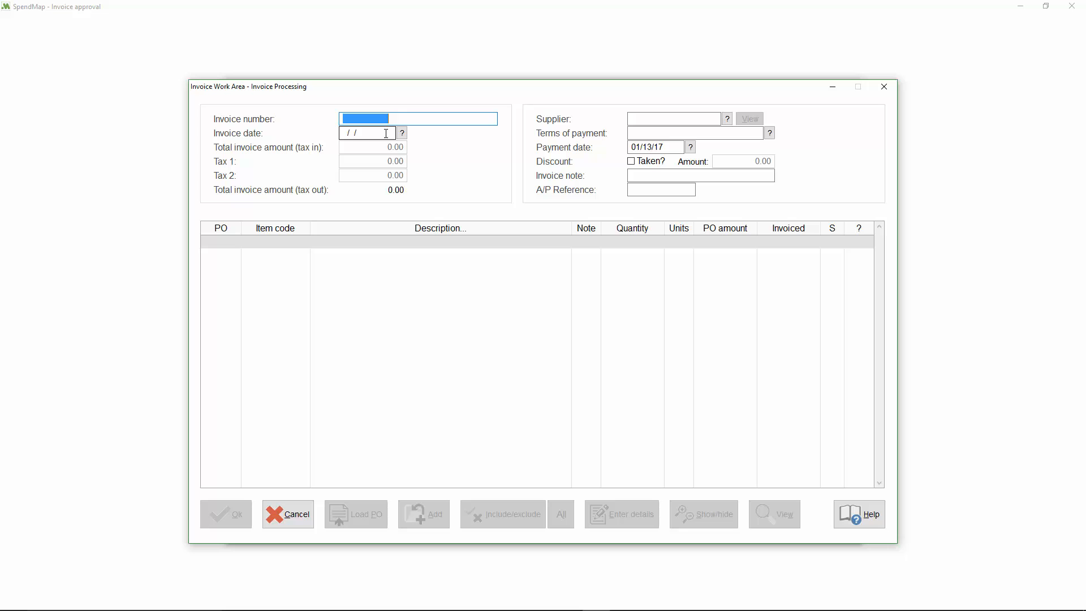
type("PRE1")
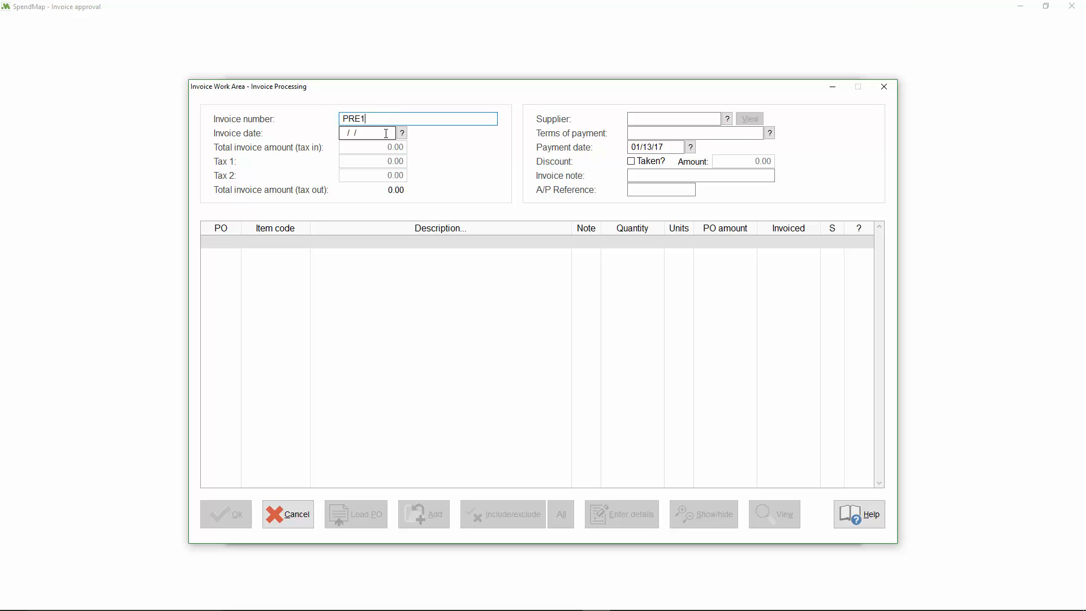
type("23")
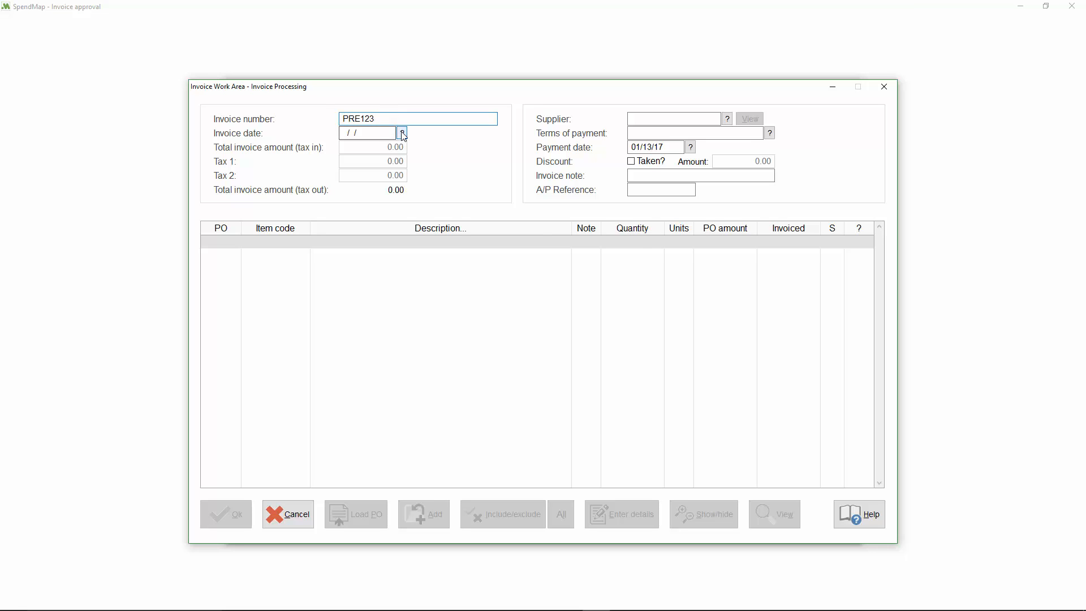
left_click(401, 133)
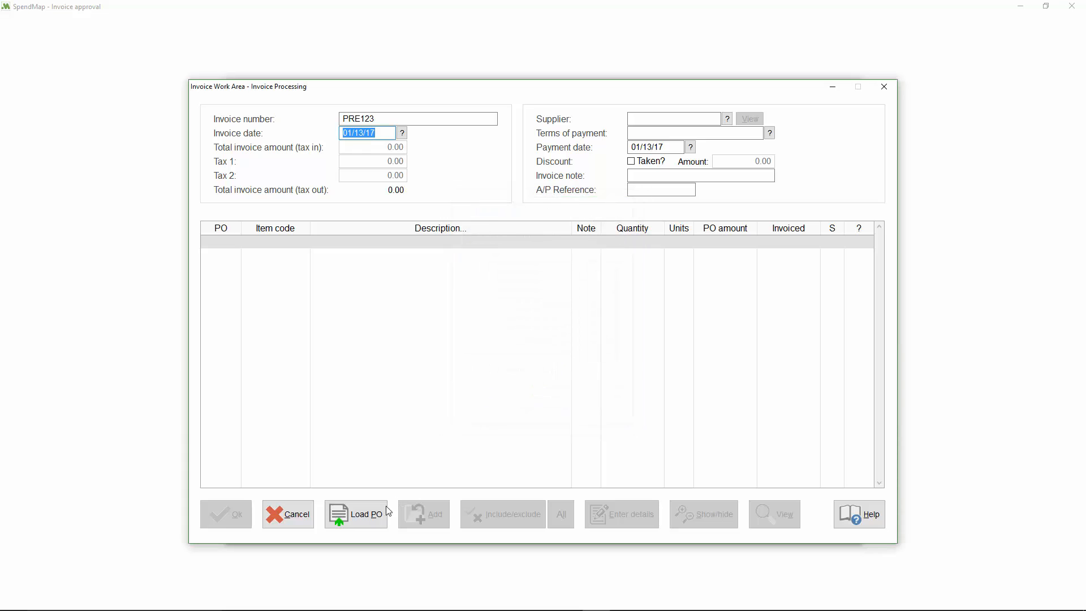
- Load single PO 10027 from ACME, bringing its four lines onto the invoice
left_click(355, 513)
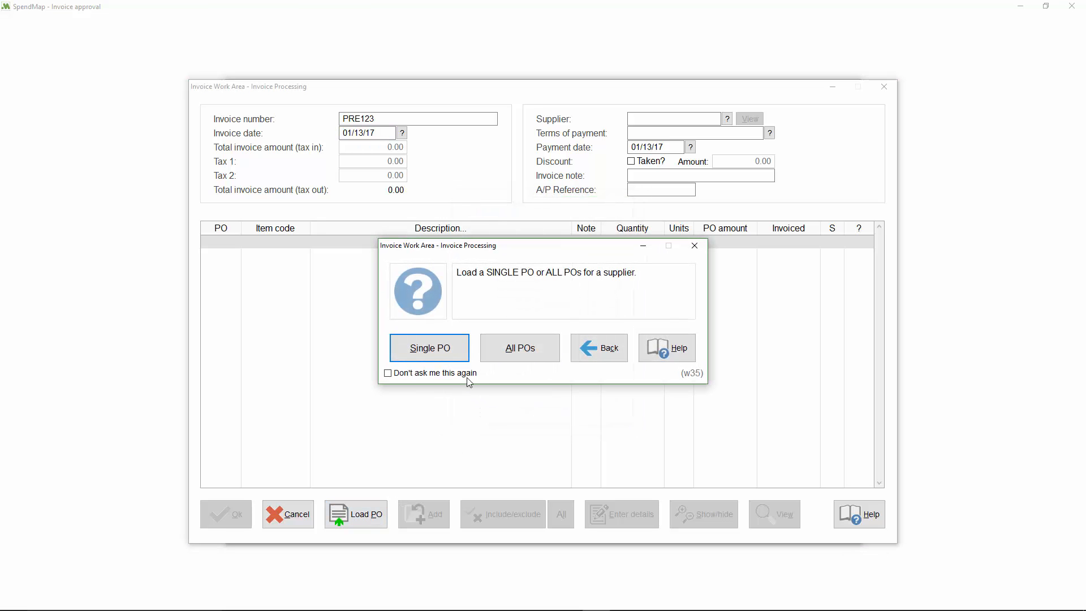
left_click(427, 348)
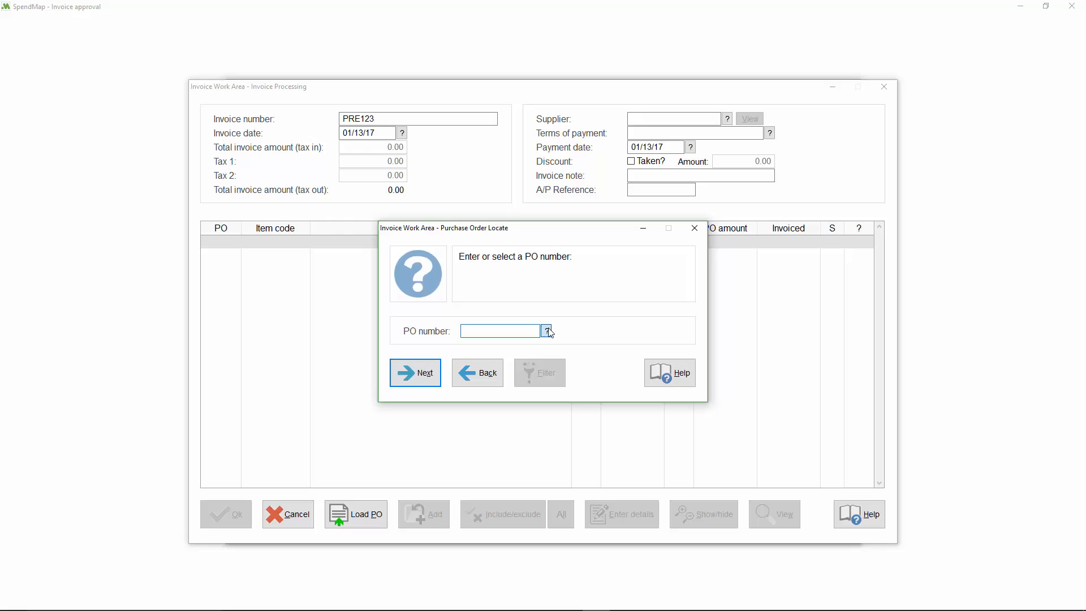
left_click(415, 372)
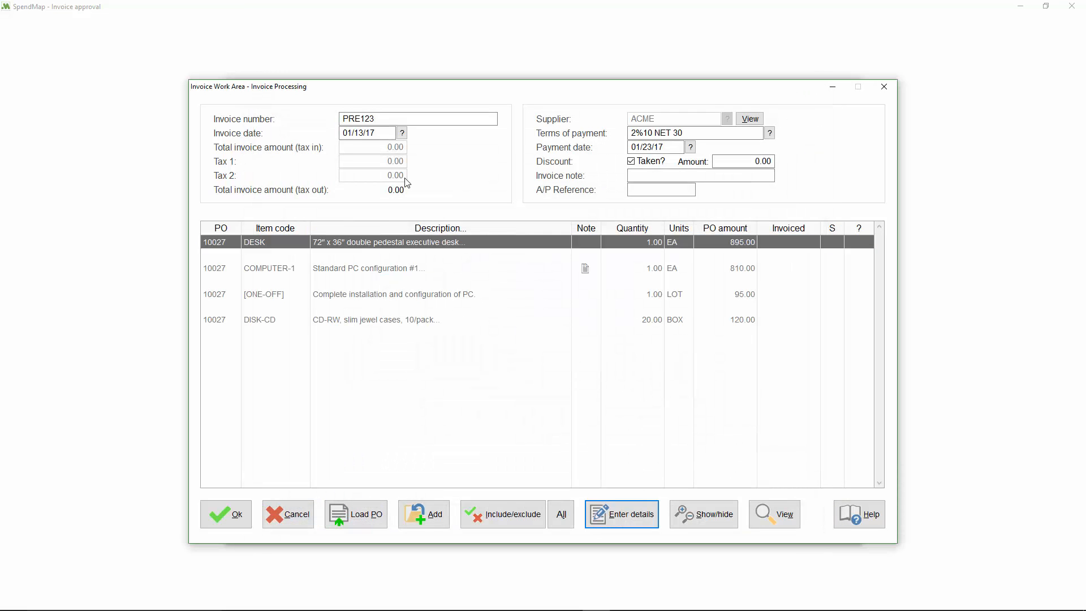
mouse_move(443, 353)
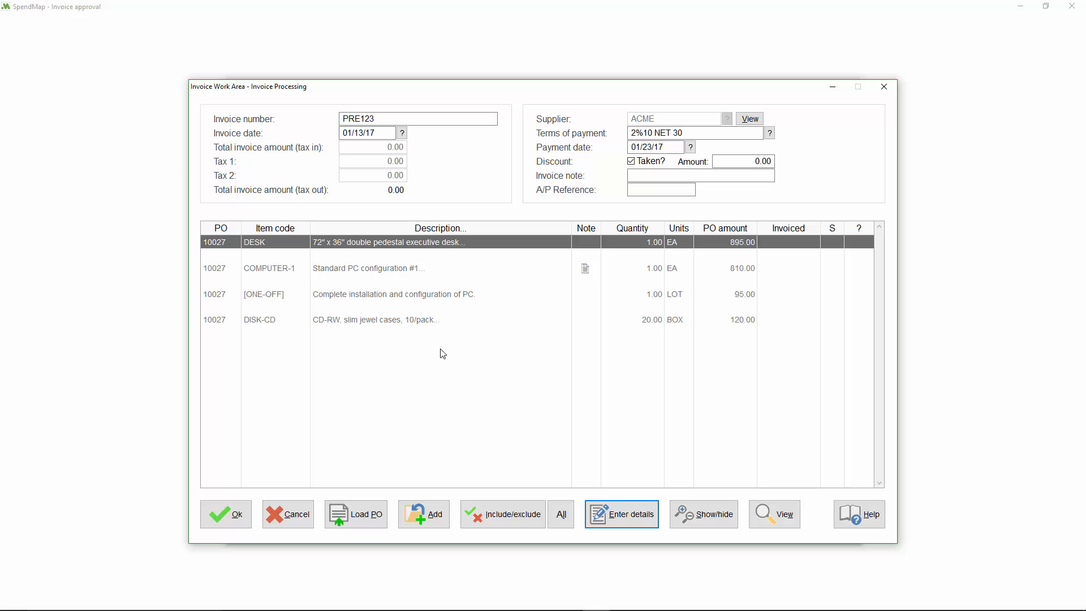
mouse_move(402, 336)
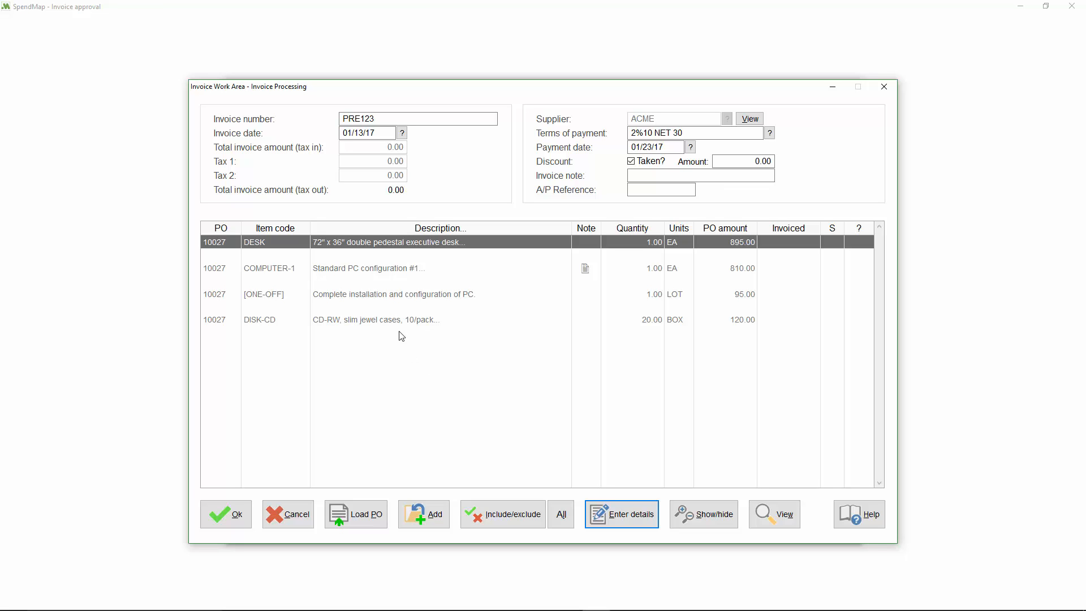
- Select the COMPUTER-1 line and bring up the Invoice Prepayment dialog for PRE123
left_click(366, 268)
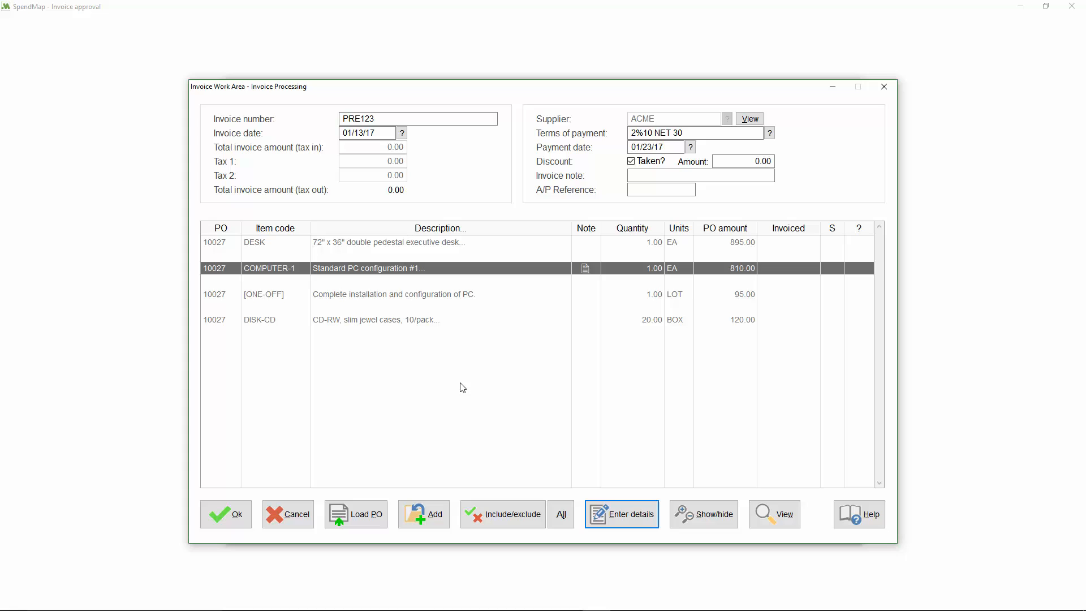
mouse_move(433, 477)
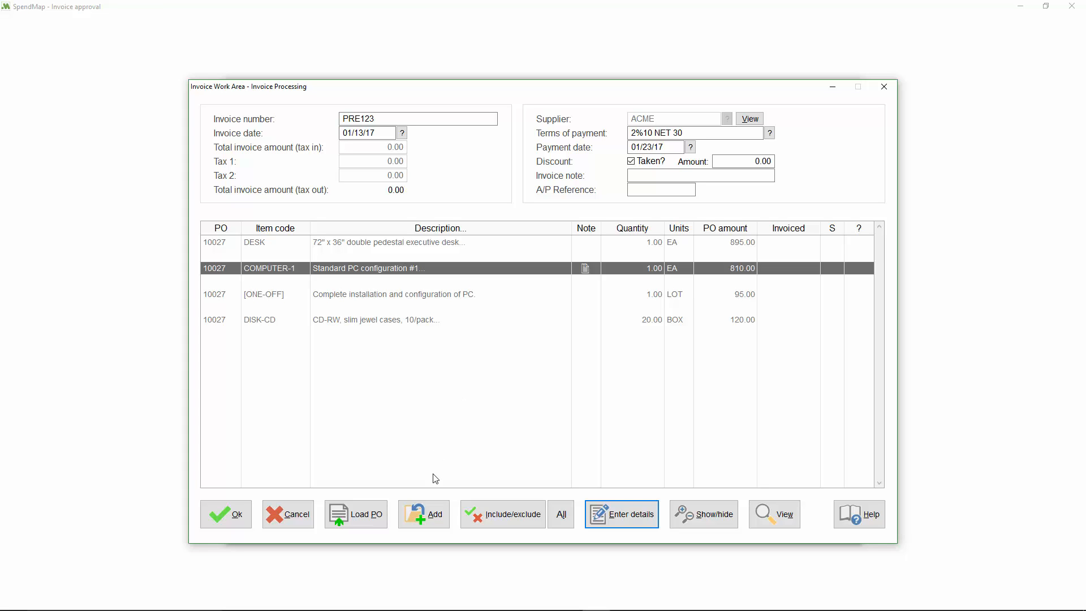
mouse_move(423, 514)
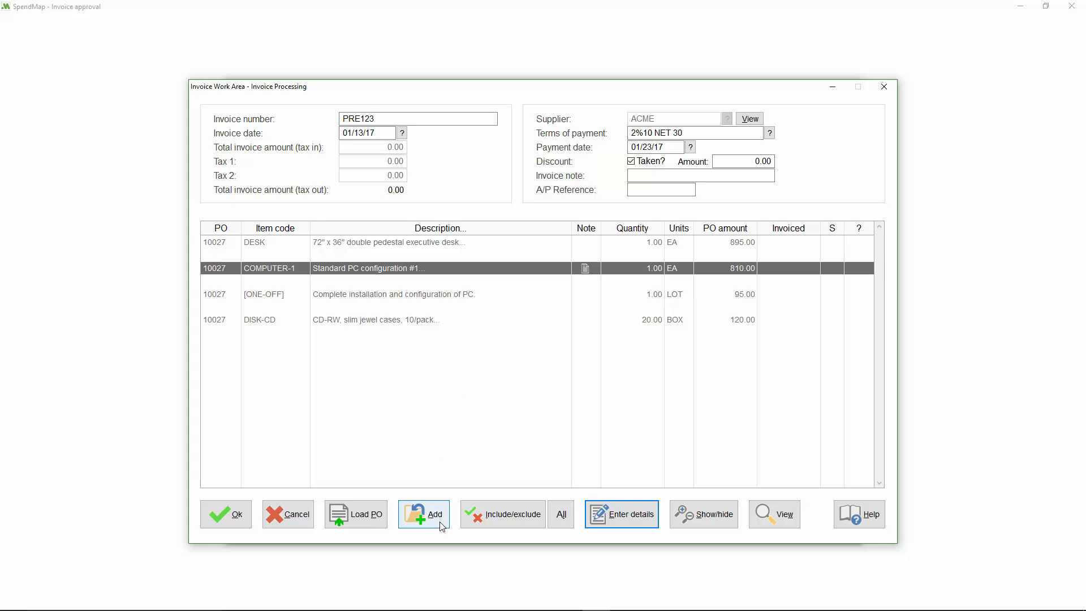
left_click(423, 513)
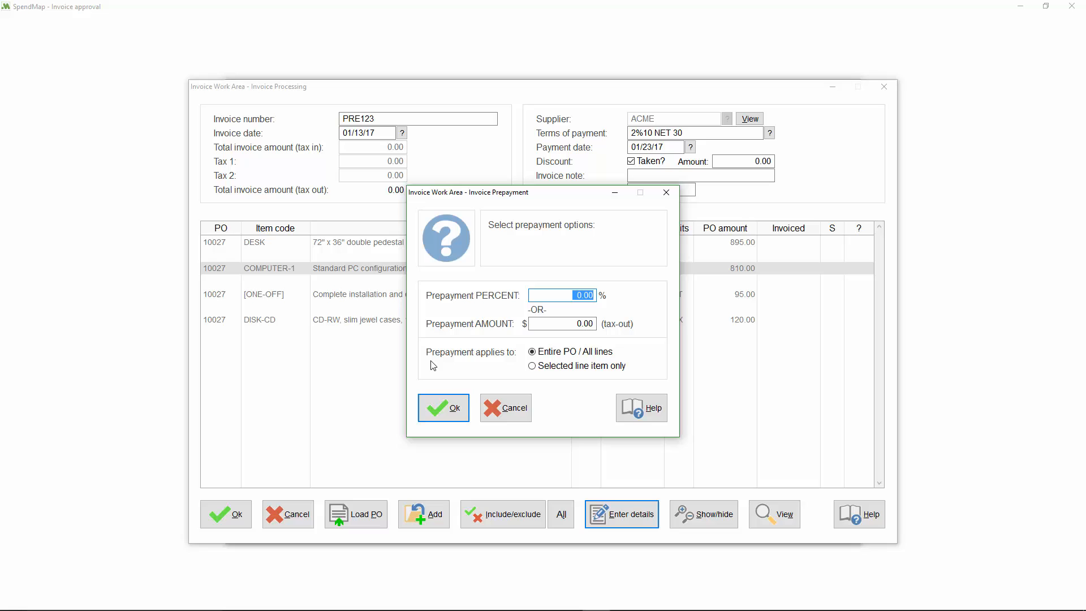
mouse_move(556, 404)
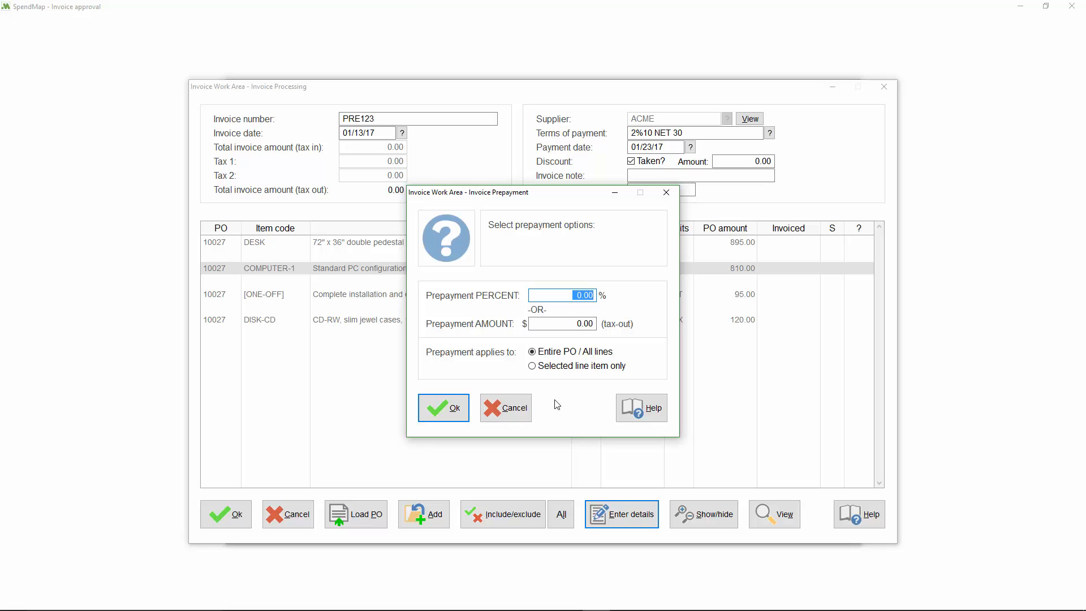
mouse_move(561, 310)
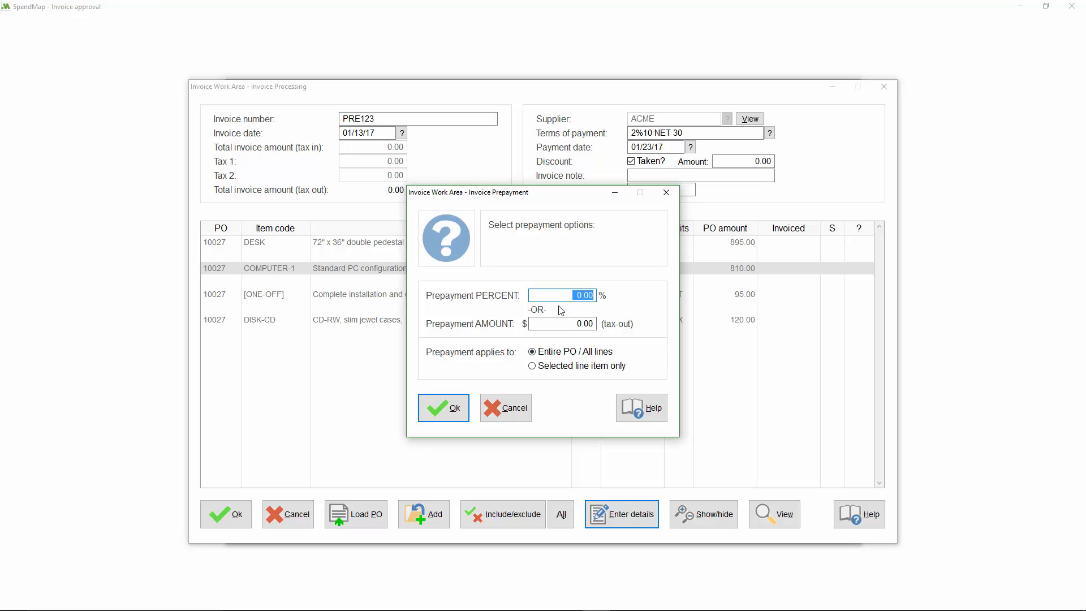
- Apply a 50% prepayment (405.00) to the selected COMPUTER-1 line only
left_click(562, 323)
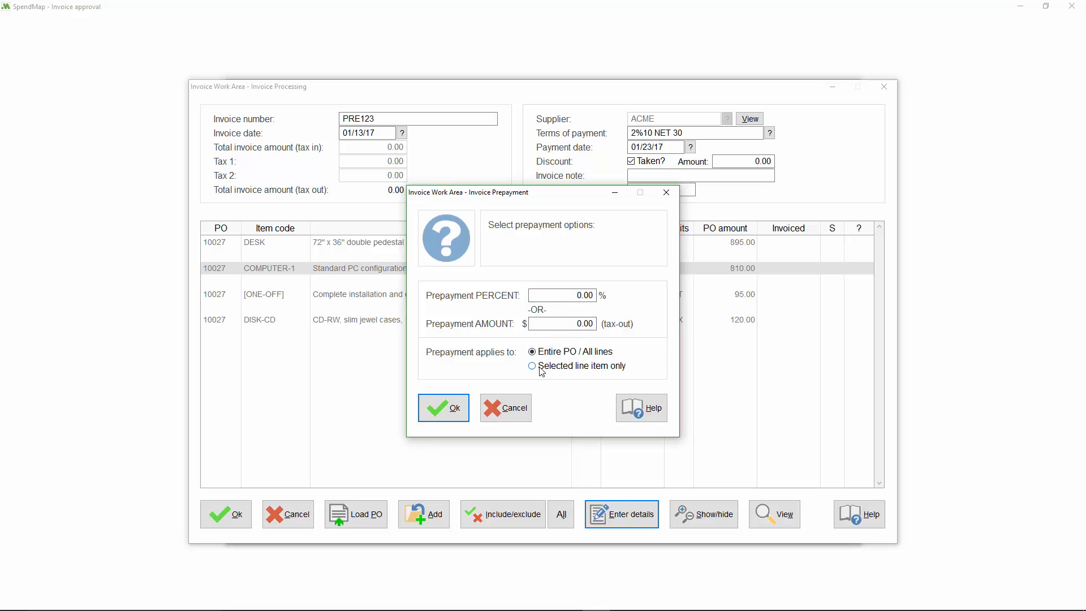
left_click(532, 365)
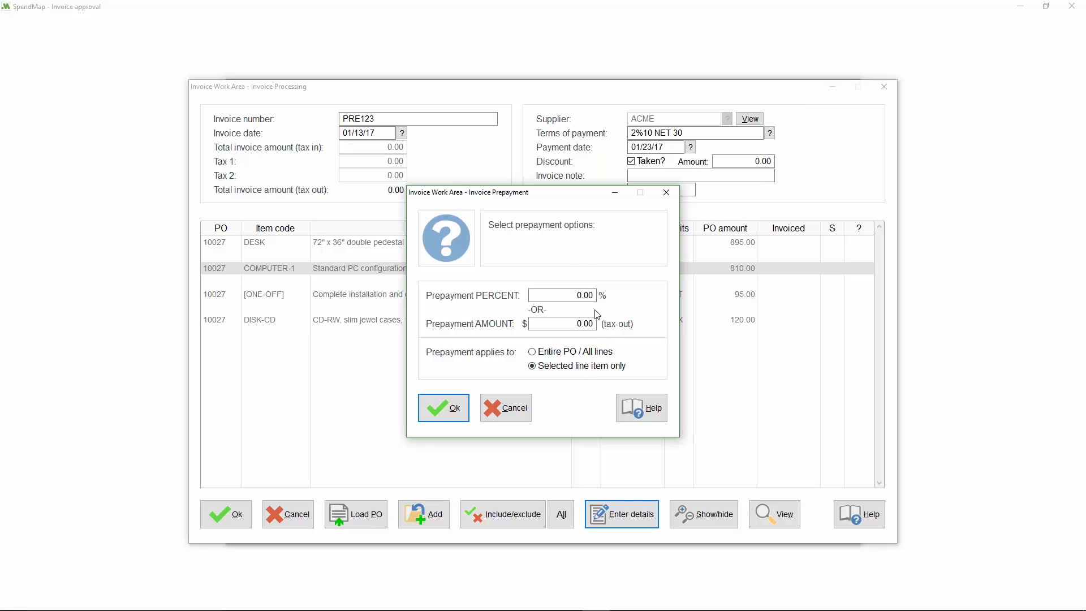
type("50")
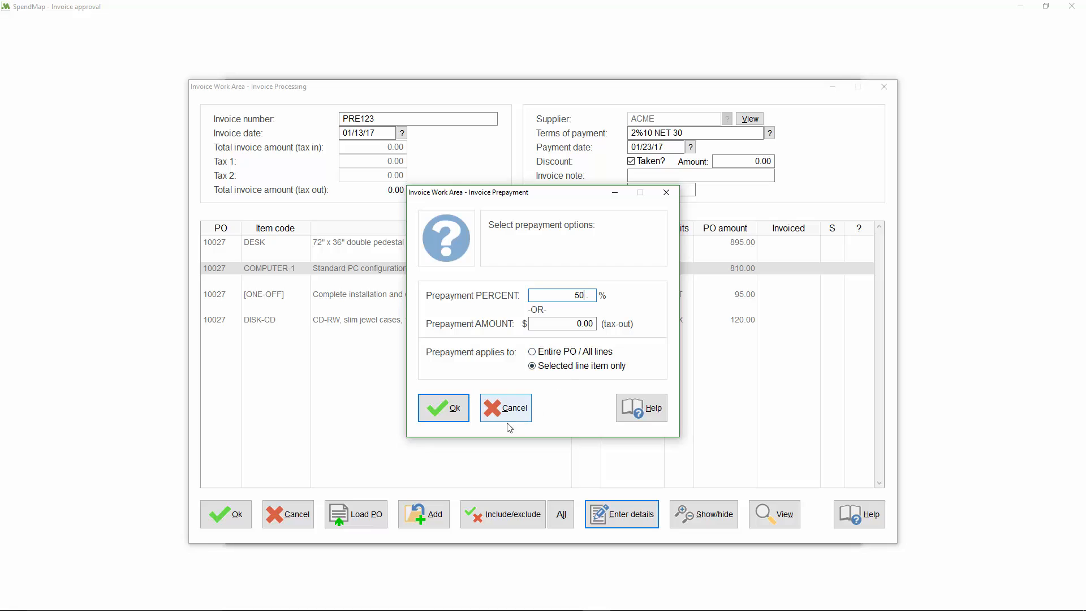
mouse_move(444, 408)
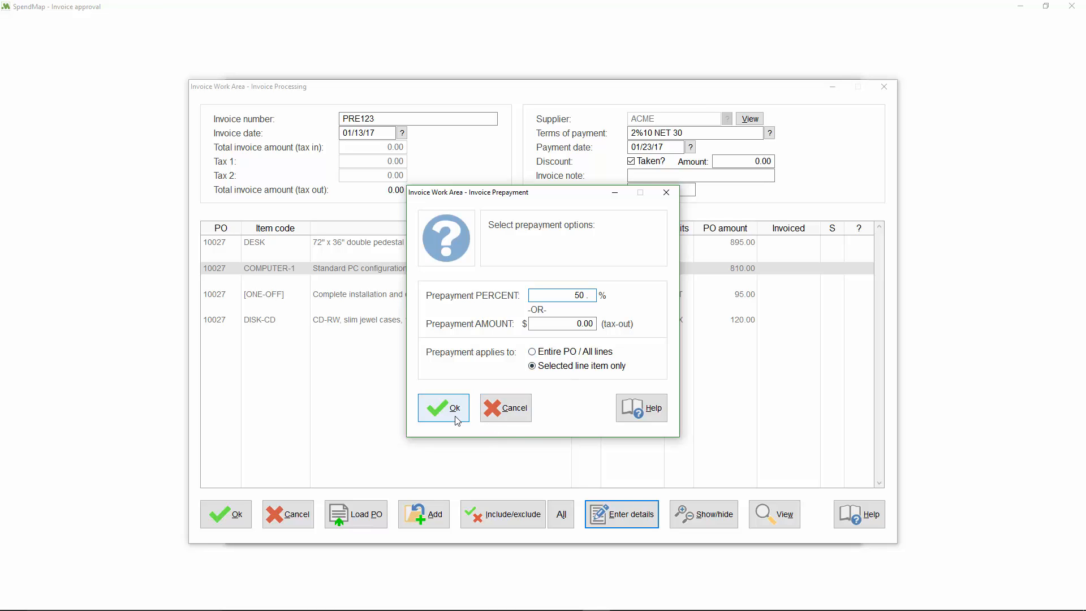
left_click(443, 407)
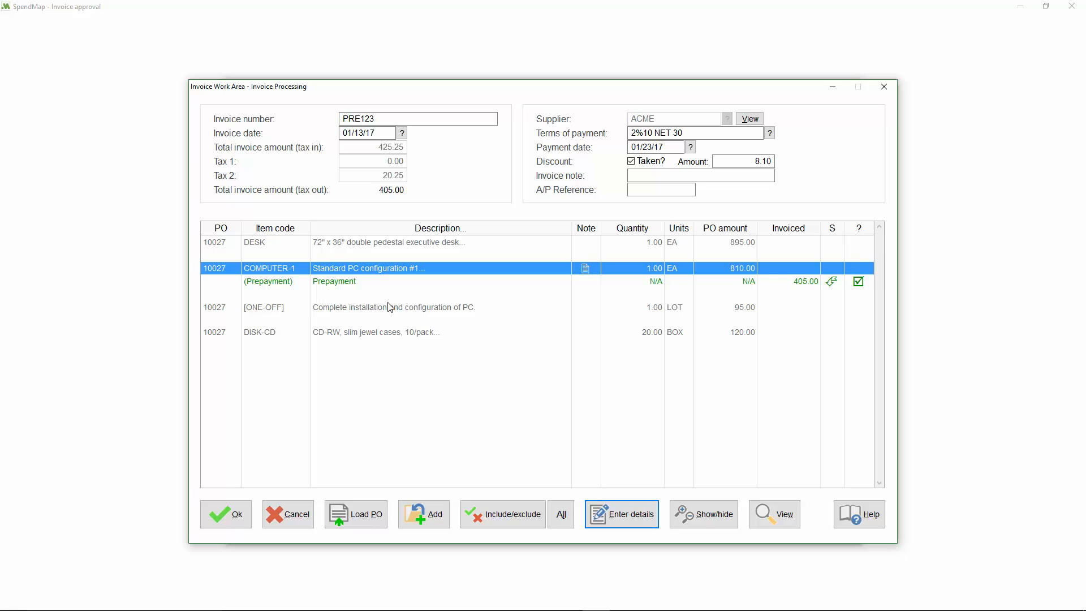
- Review the prepayment line details, accept invoice PRE123 for 425.25 and close the Invoice Work Area
left_click(347, 282)
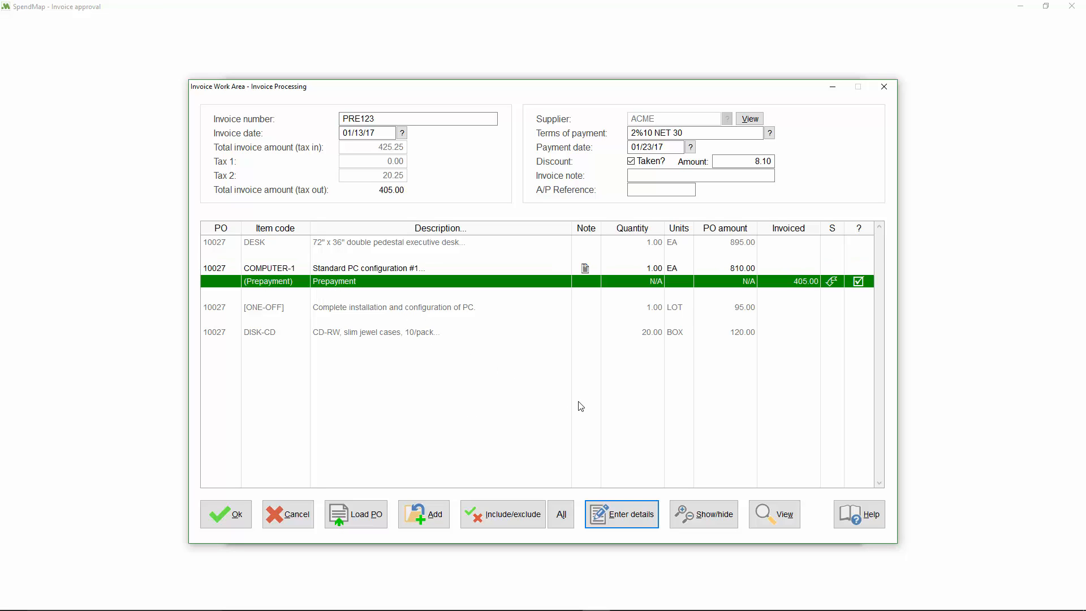
mouse_move(480, 284)
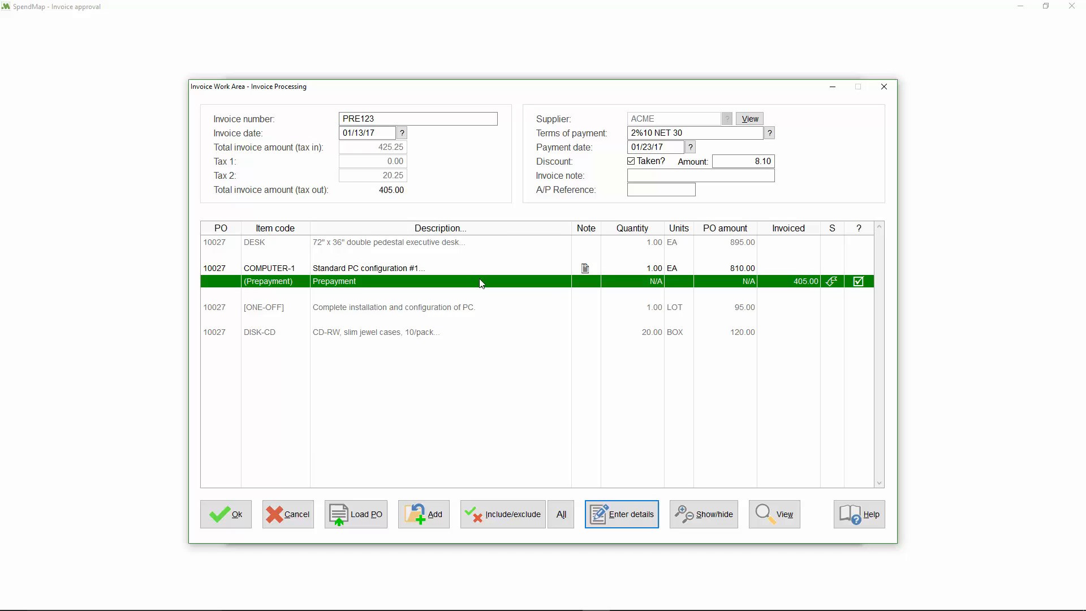
left_click(621, 514)
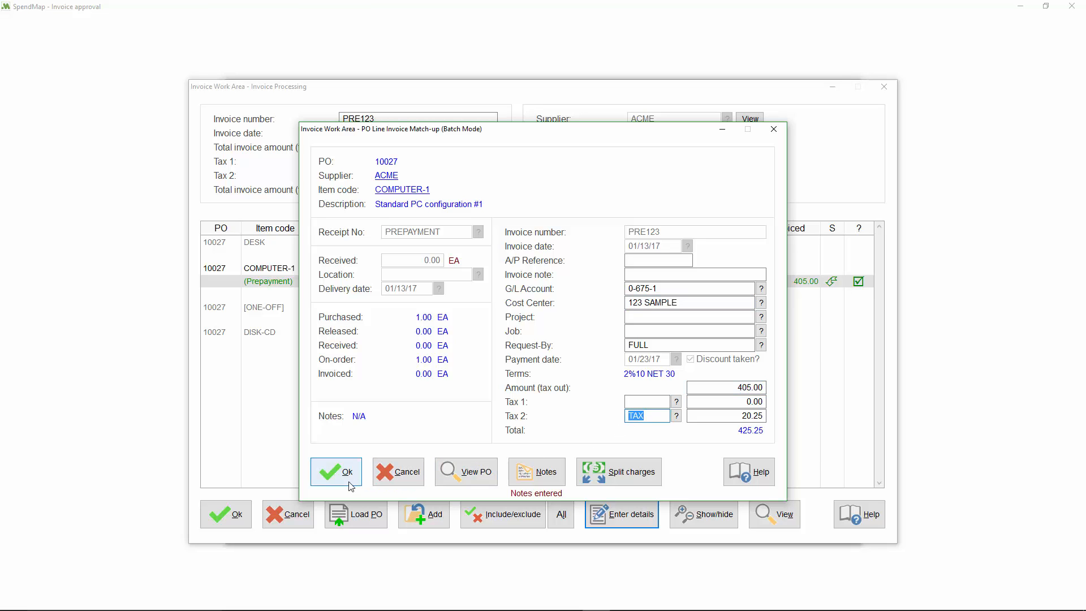
left_click(336, 471)
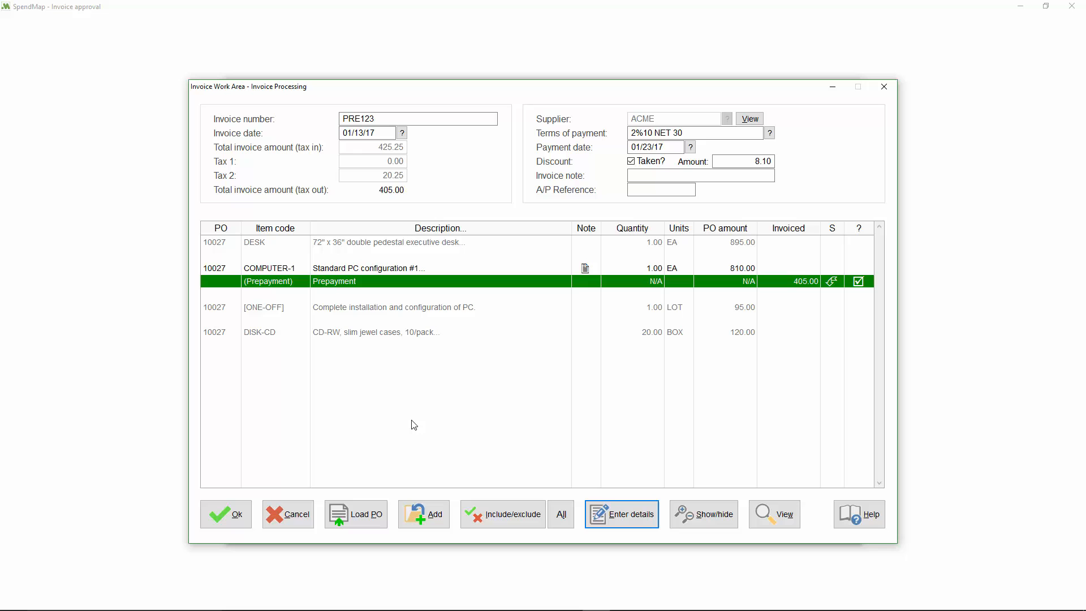
left_click(227, 514)
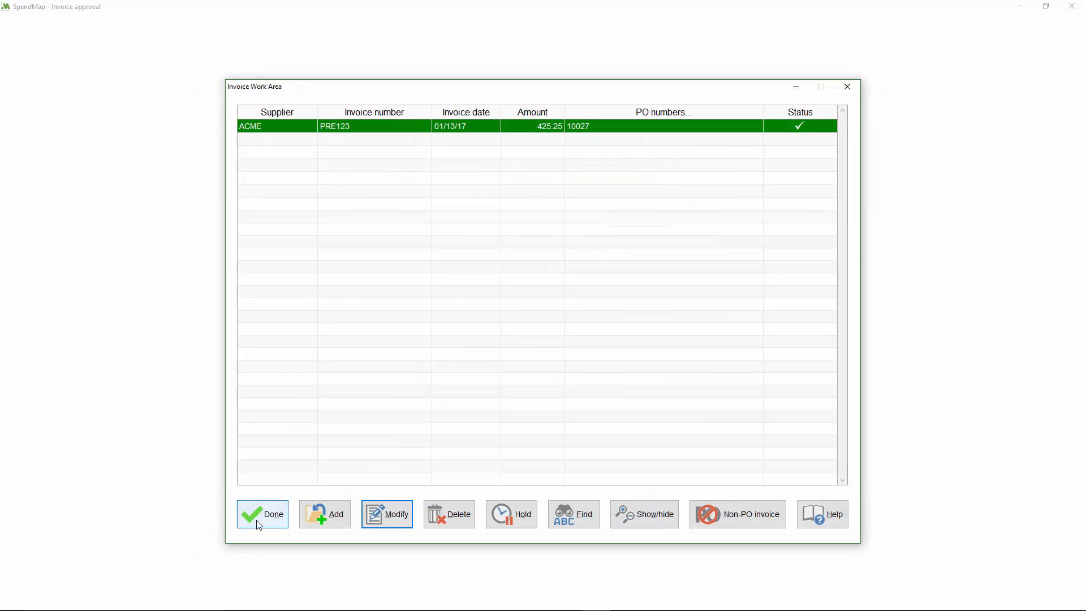
left_click(264, 514)
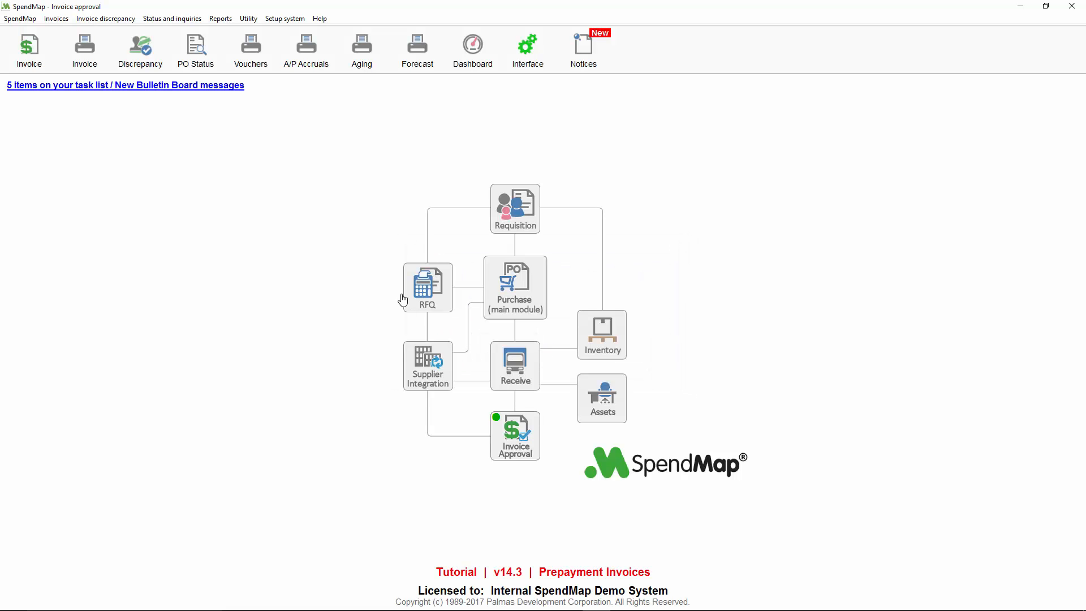
- Check PO 10027's status details for the COMPUTER-1 line, showing the $405.00 open prepayment
left_click(195, 50)
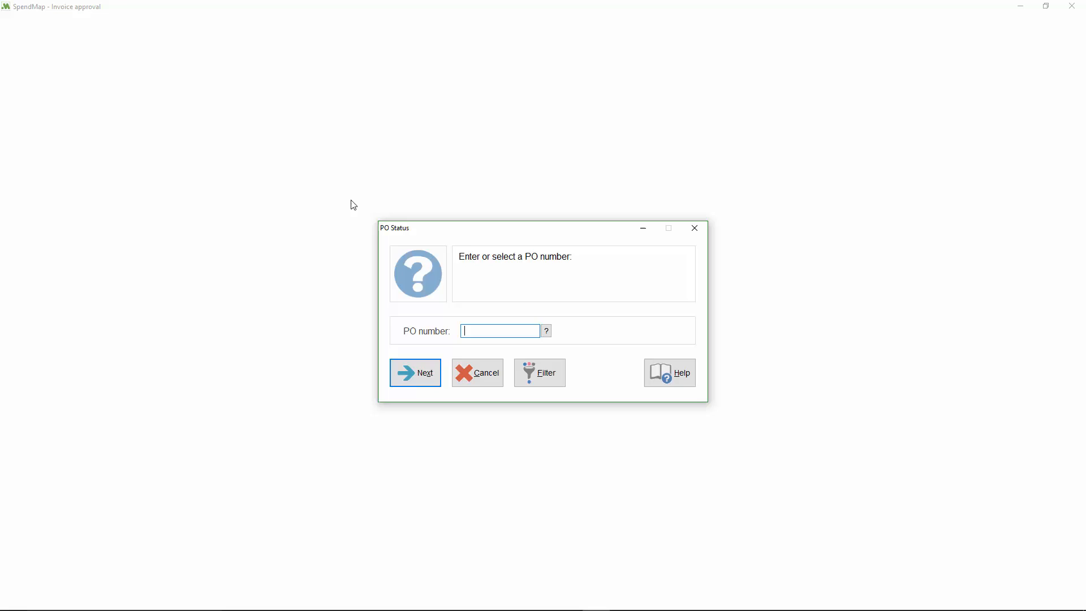
left_click(545, 330)
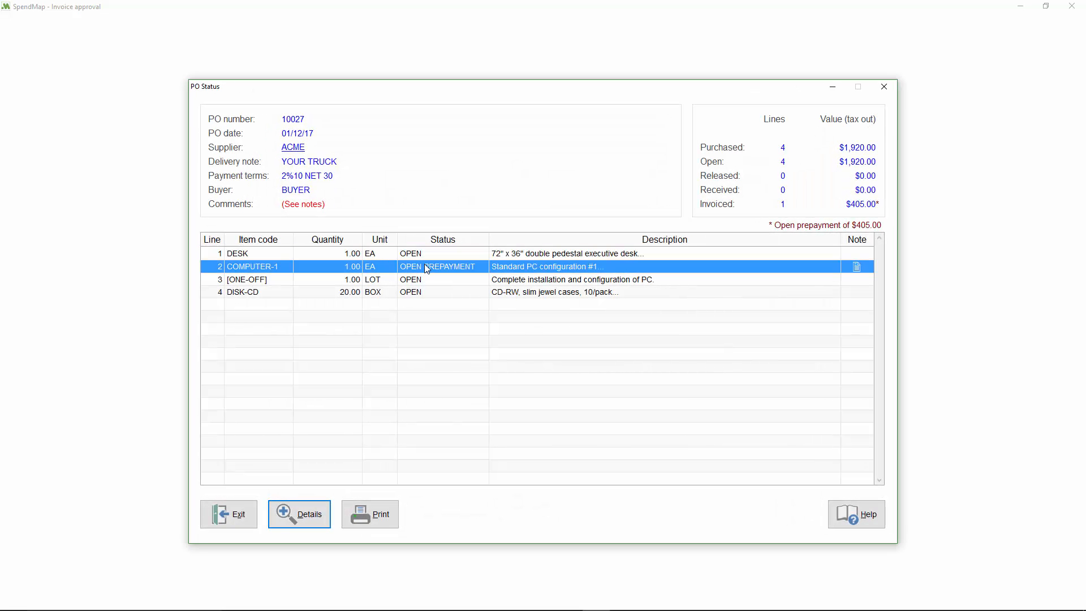
left_click(299, 514)
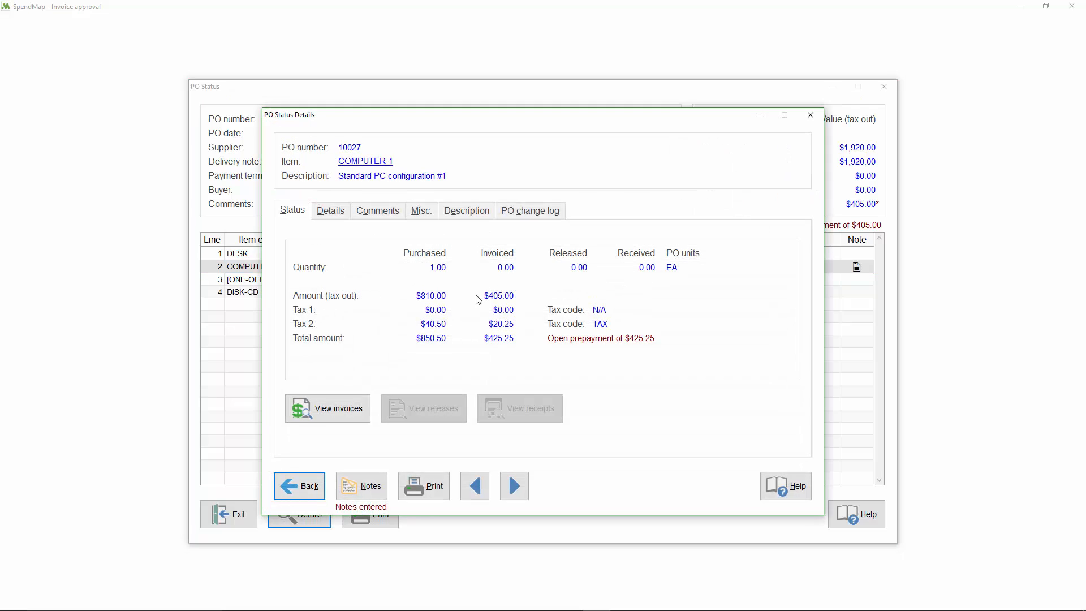
mouse_move(501, 271)
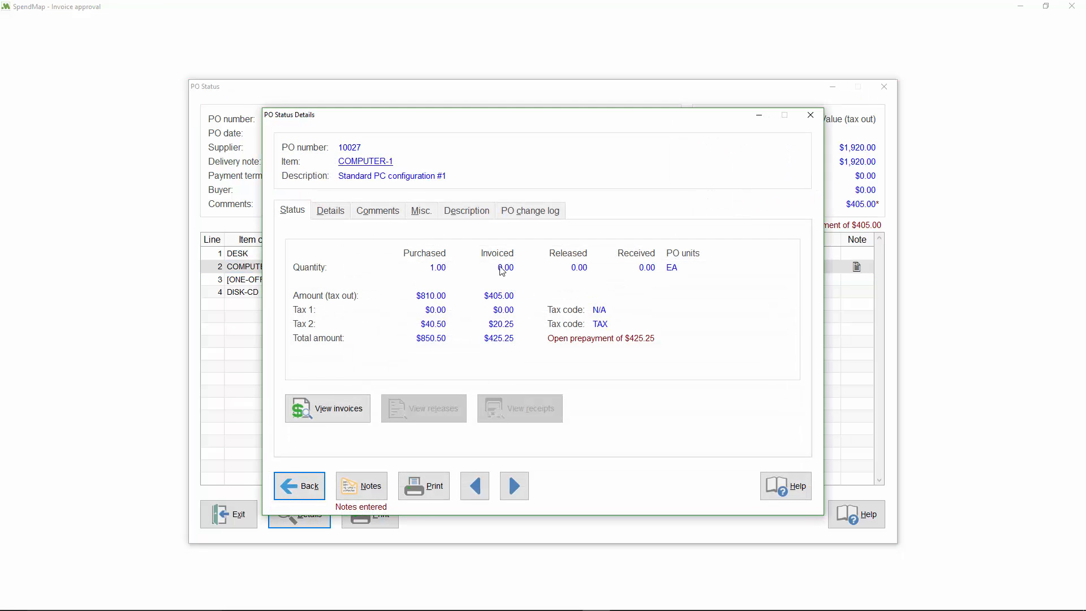
mouse_move(518, 282)
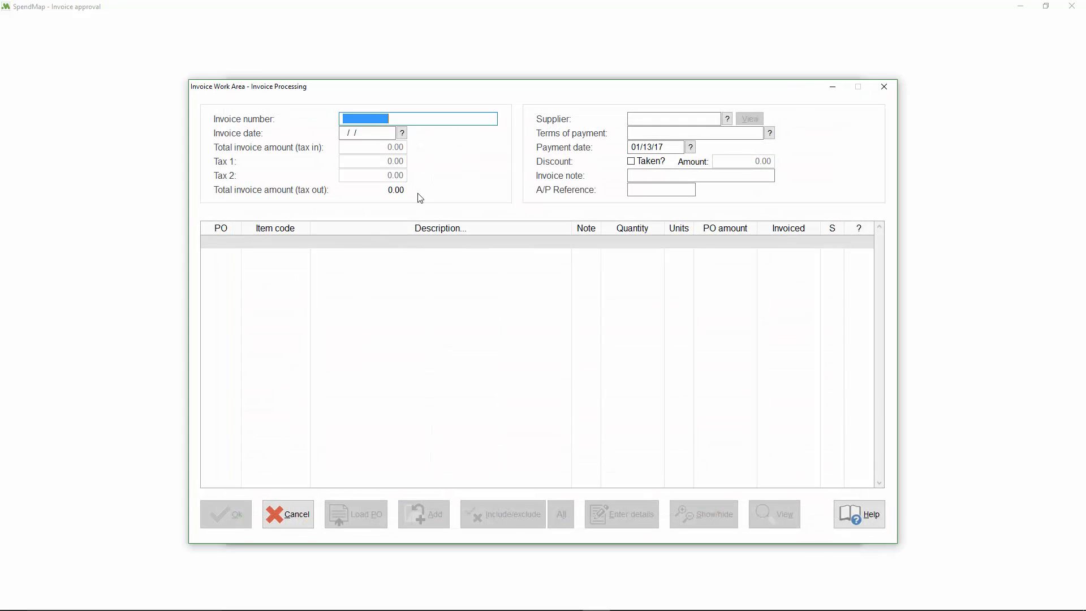
- Enter final invoice FINAL123 dated 01/18/17 and load PO 10027's lines
type("FINAL1")
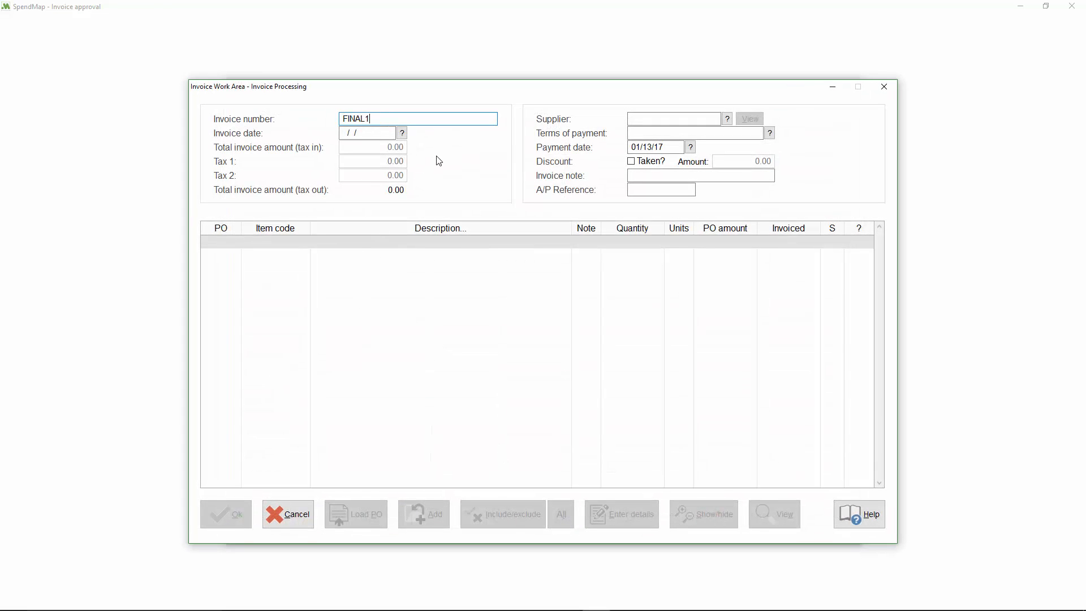
left_click(401, 133)
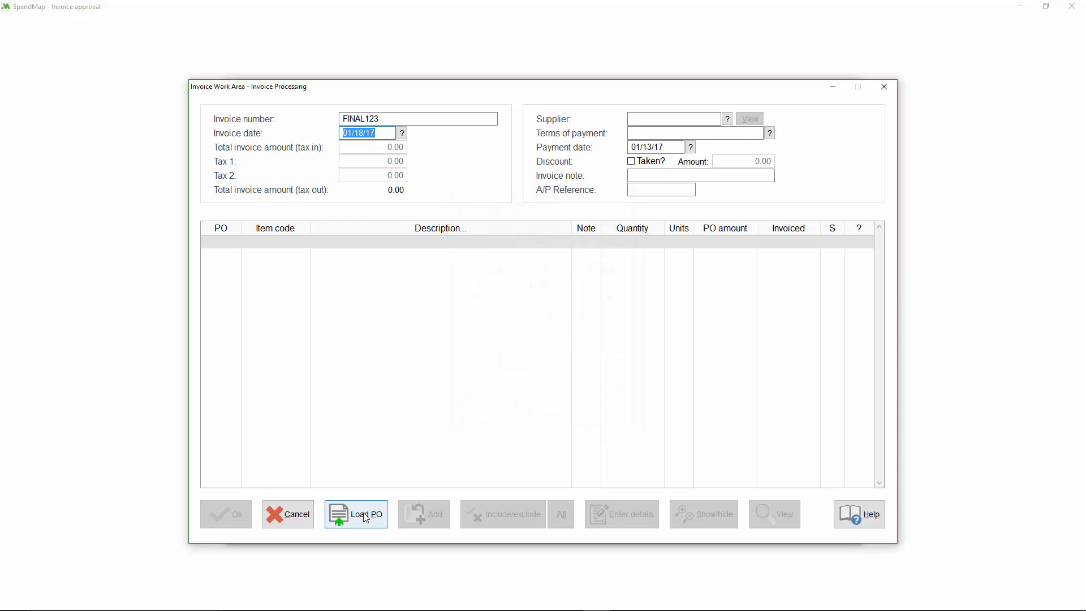
left_click(355, 514)
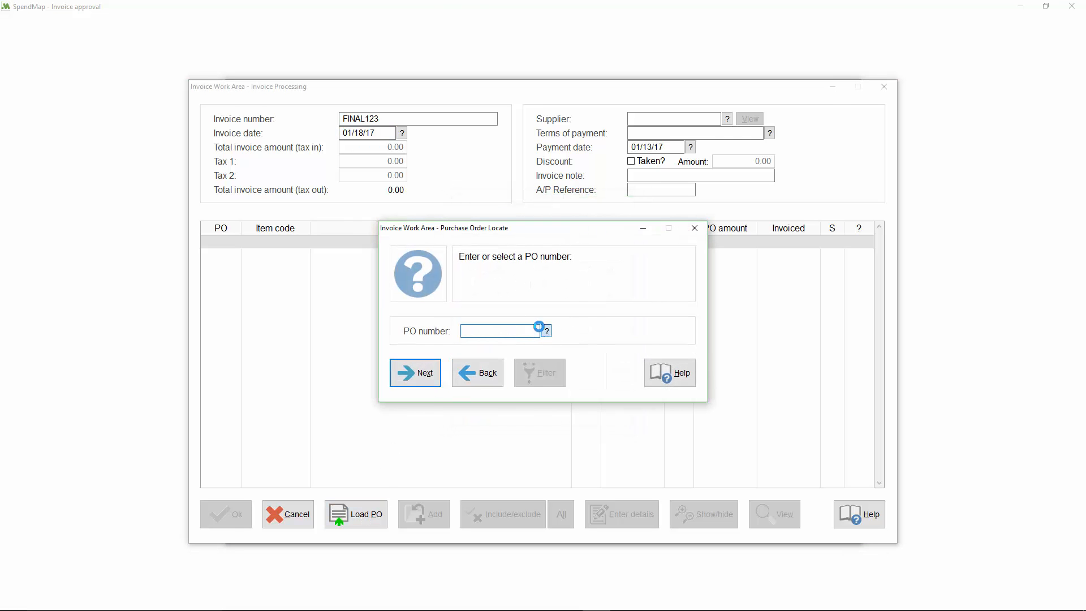
left_click(415, 372)
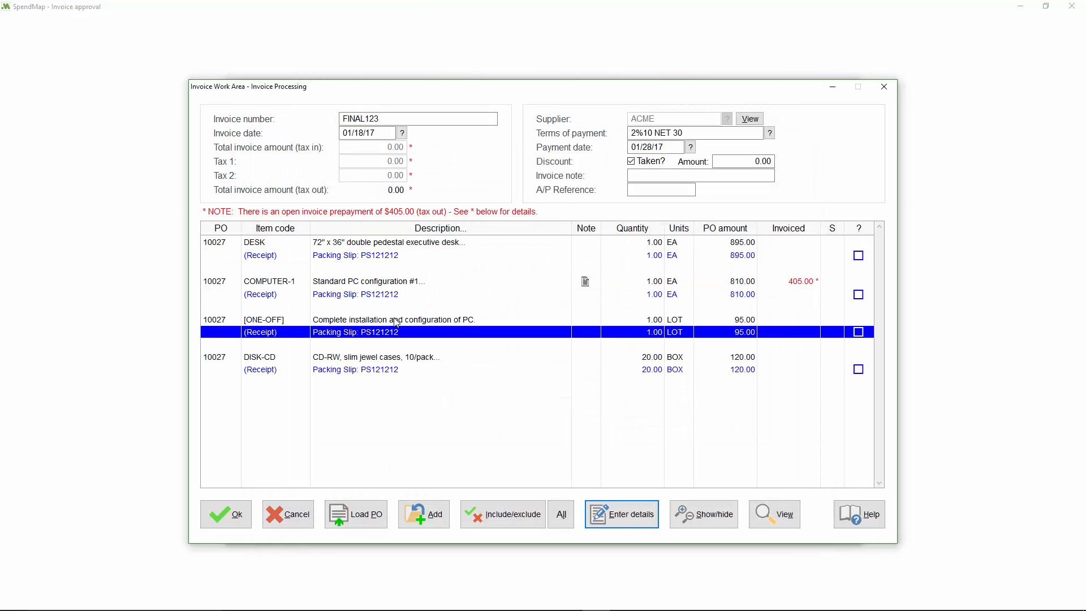
- Invoice all remaining PO 10027 receipt lines for 1,515.00 and save the final invoice
left_click(381, 294)
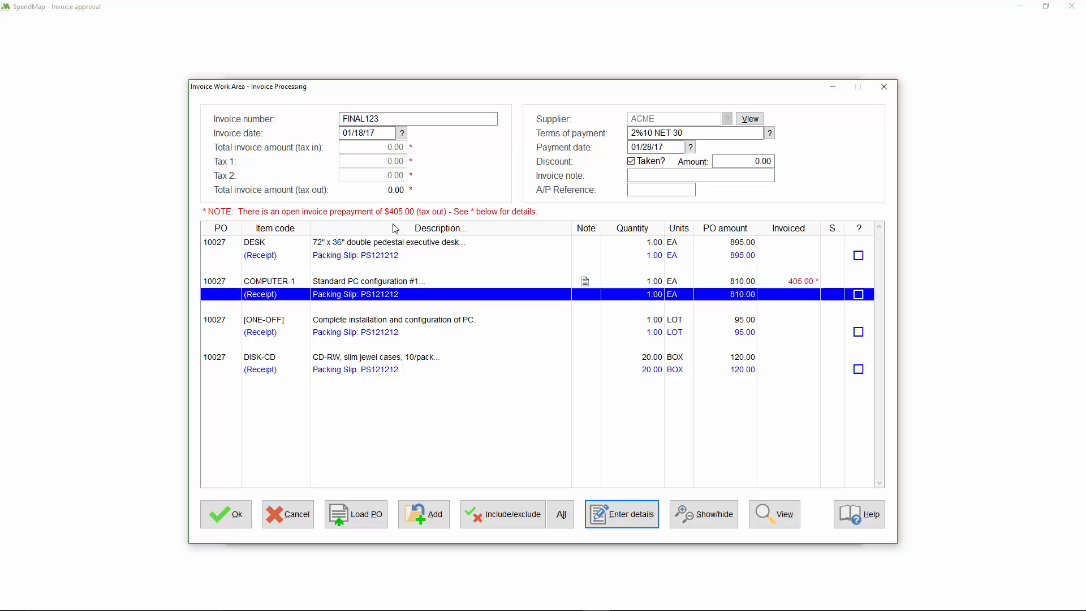
mouse_move(816, 279)
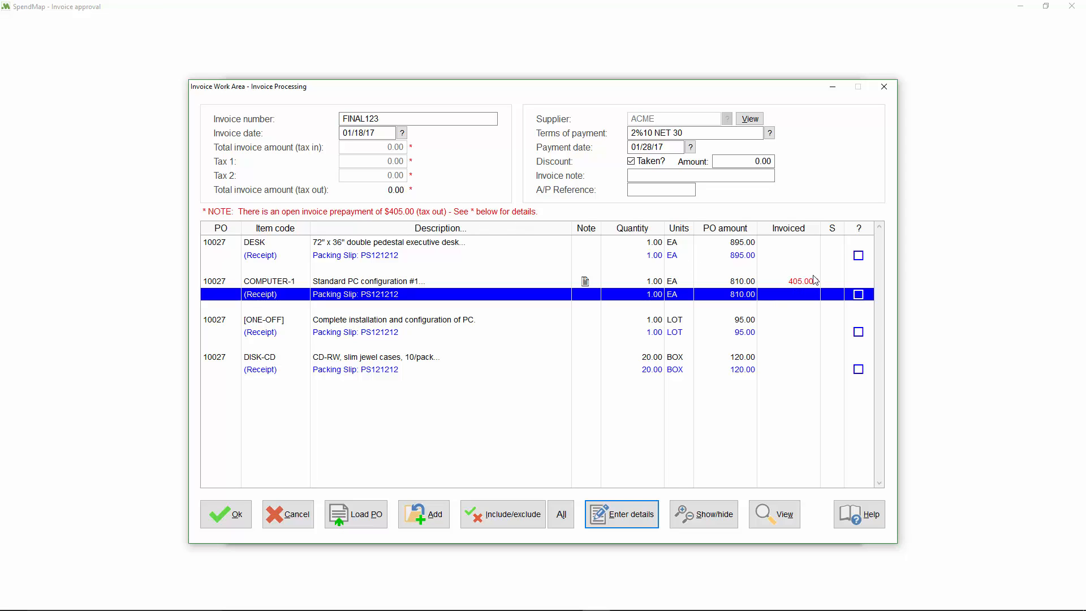
left_click(562, 513)
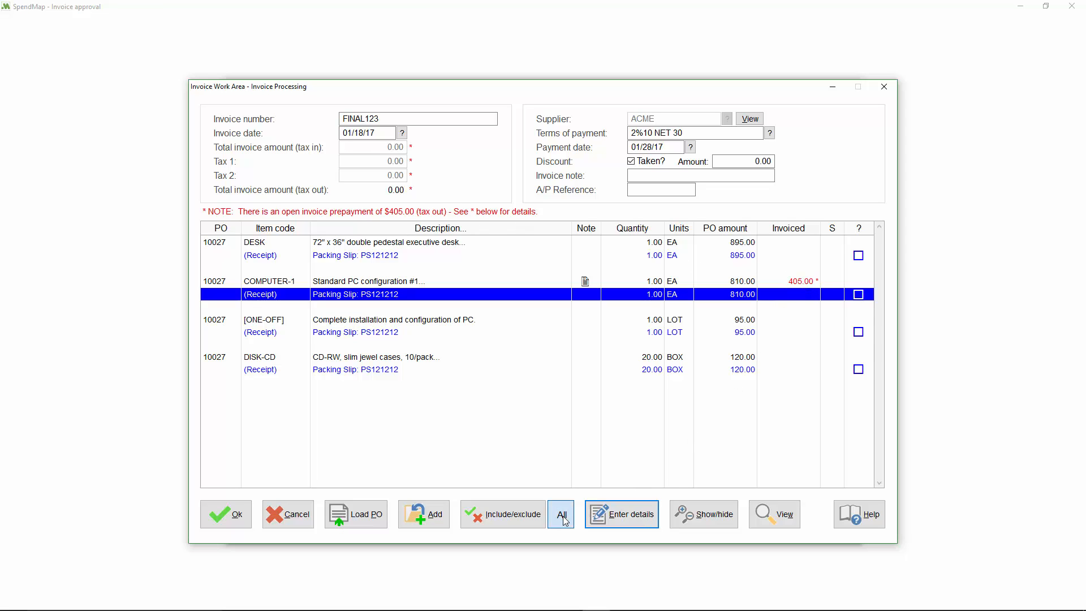
left_click(560, 514)
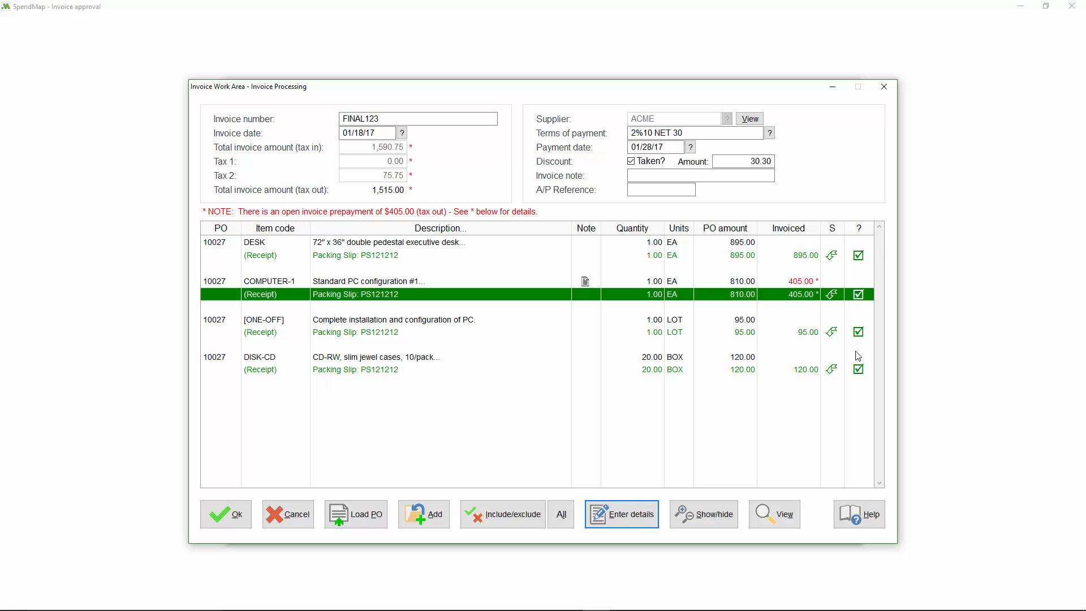
mouse_move(796, 419)
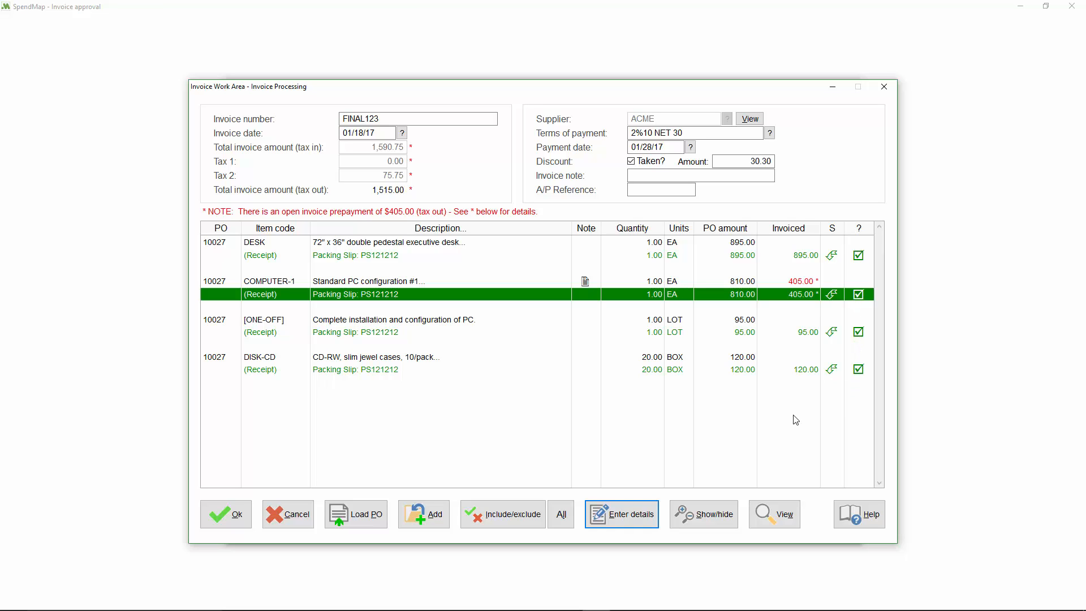
mouse_move(789, 311)
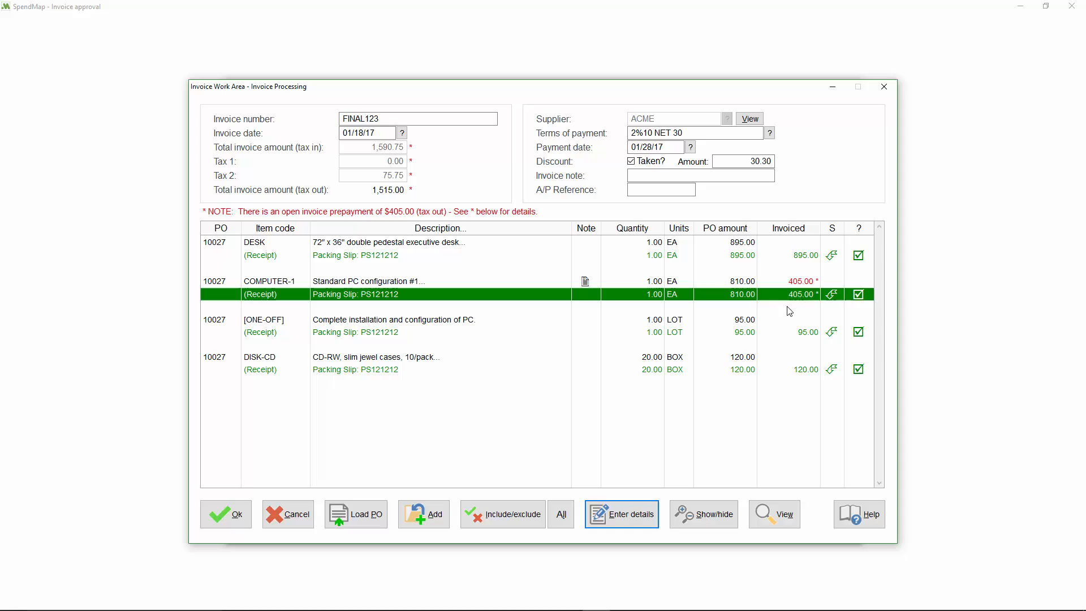
mouse_move(739, 438)
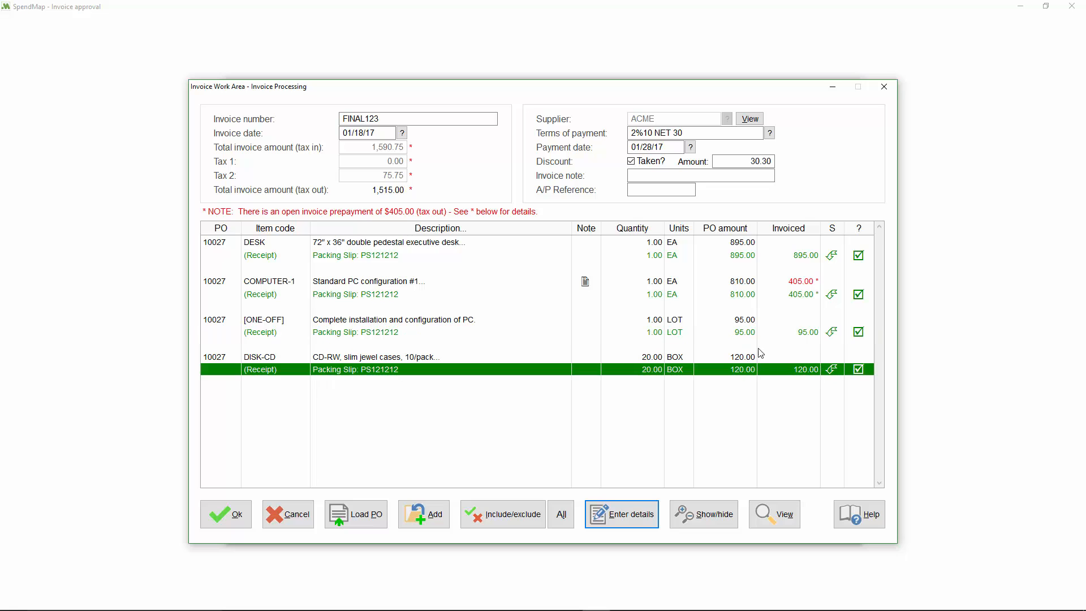
left_click(415, 295)
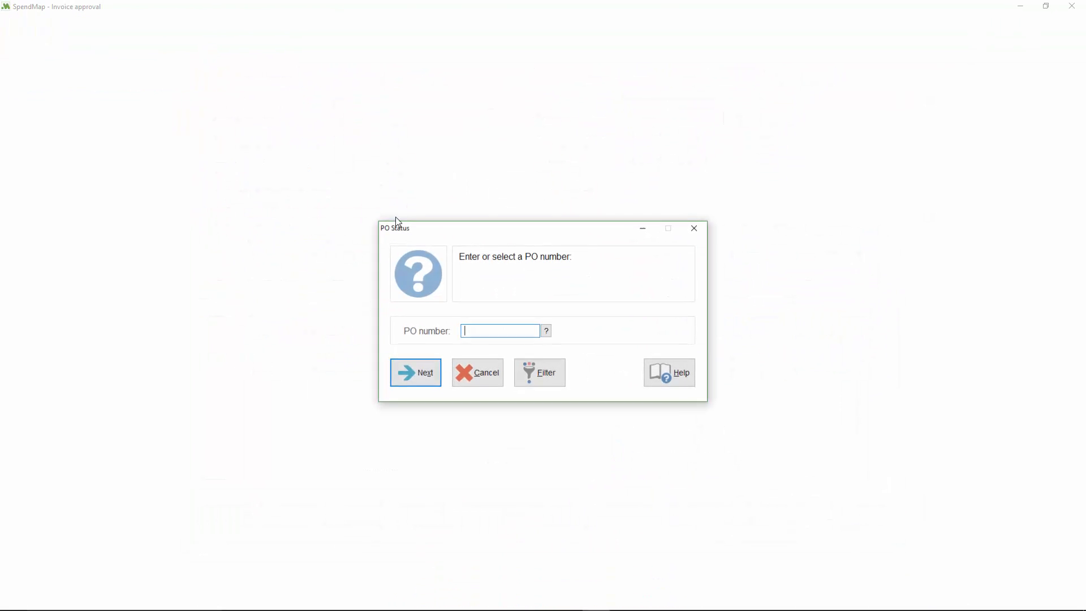
- View PO 10027's COMPUTER-1 line invoices, listing PRE123 and FINAL123 at $425.25 each
left_click(546, 330)
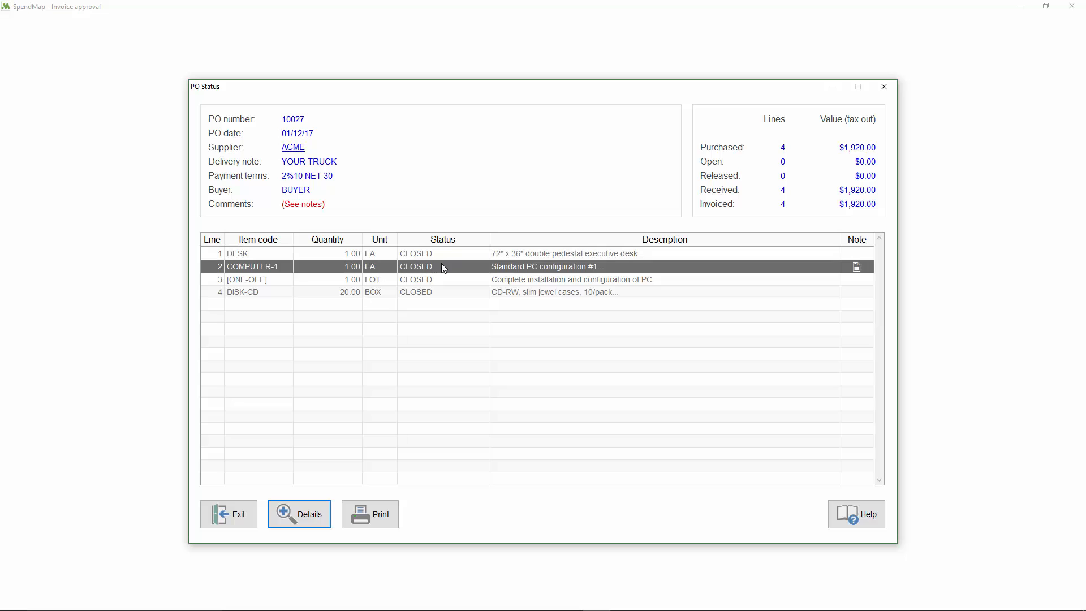
left_click(299, 514)
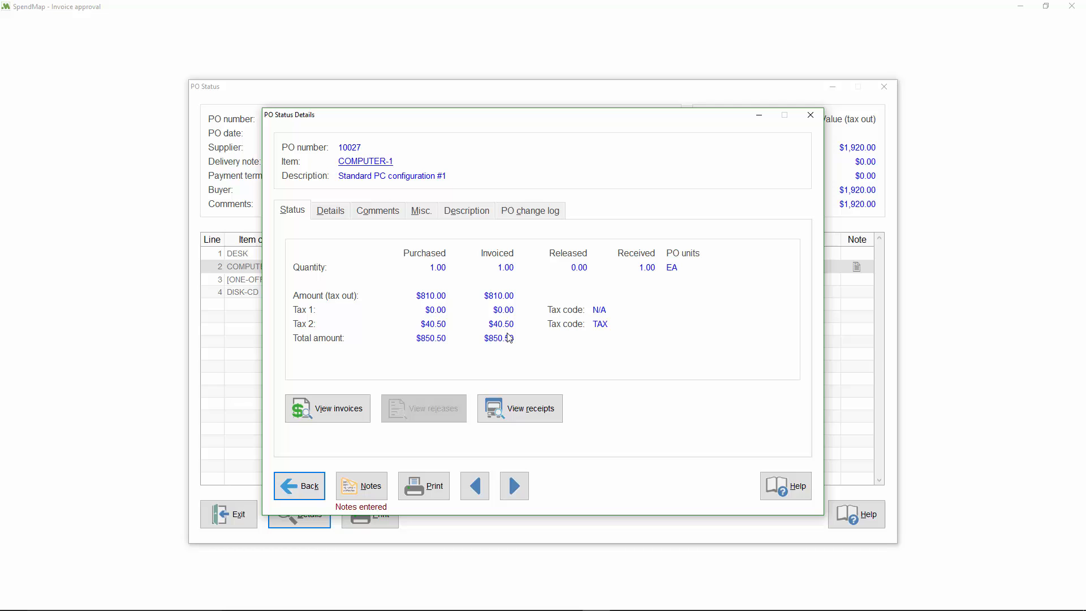
mouse_move(379, 402)
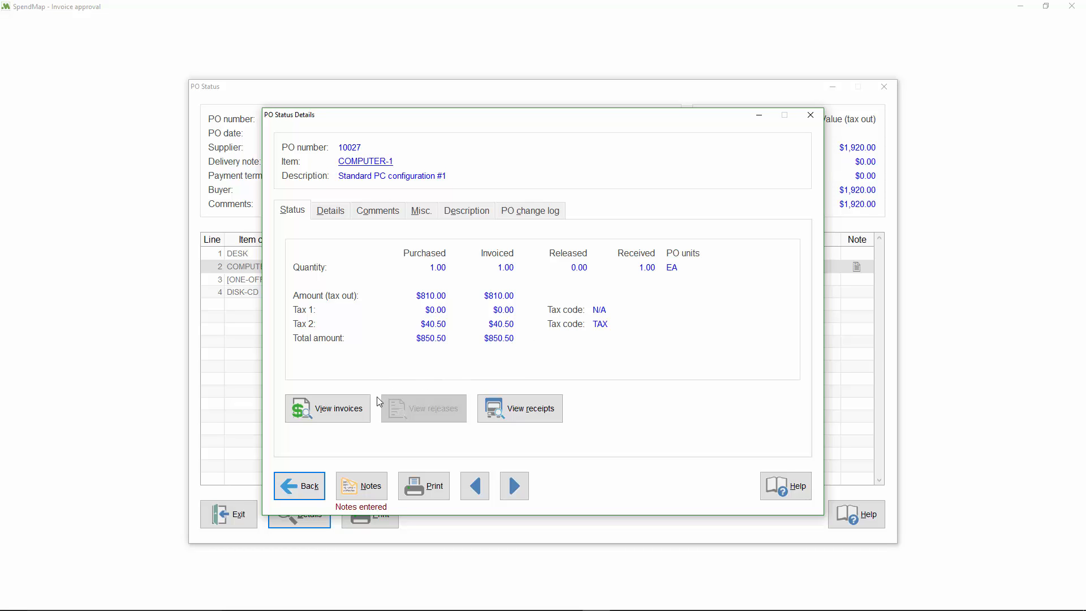
left_click(327, 408)
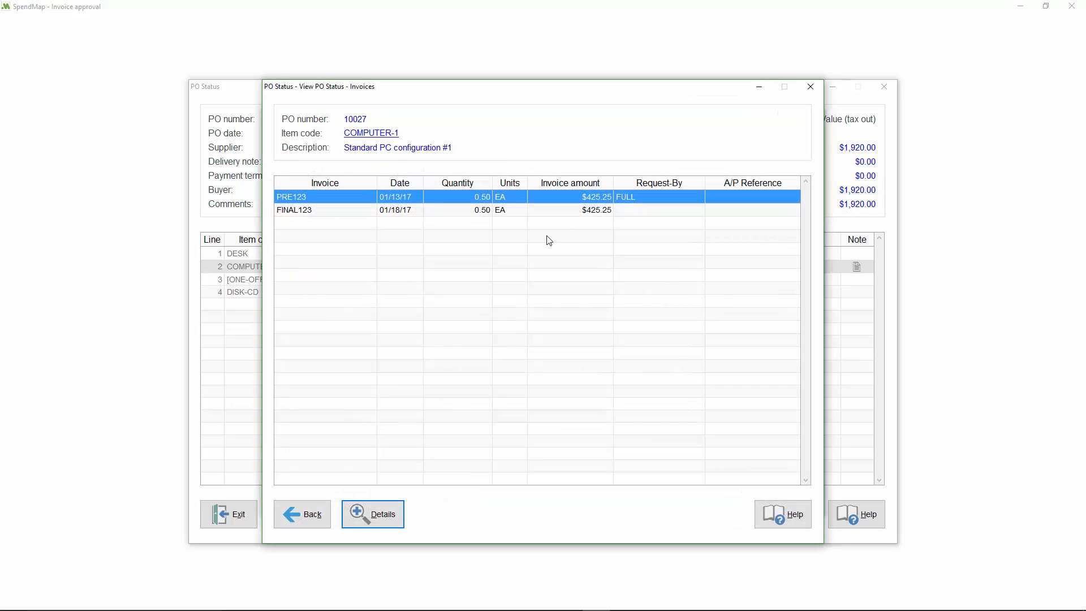